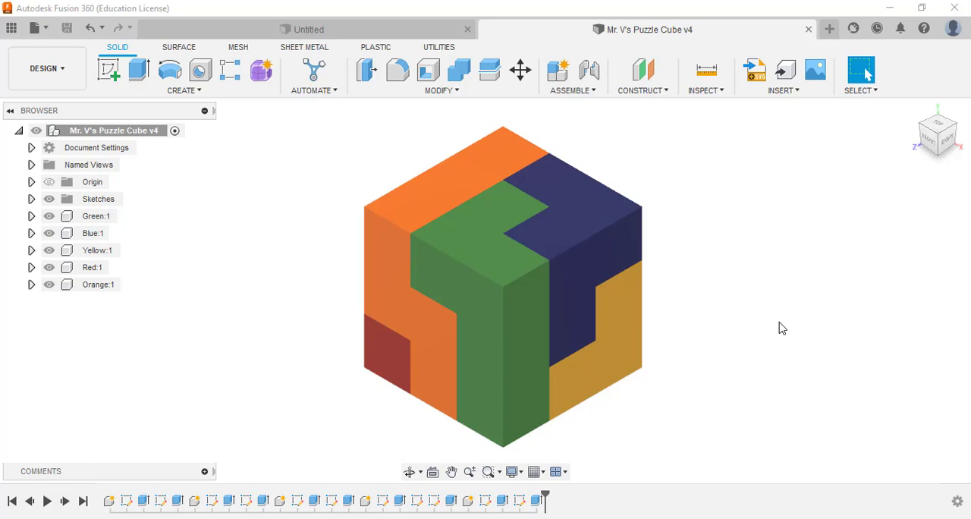
{"action": "mouse_move", "coordinate": [83, 285]}
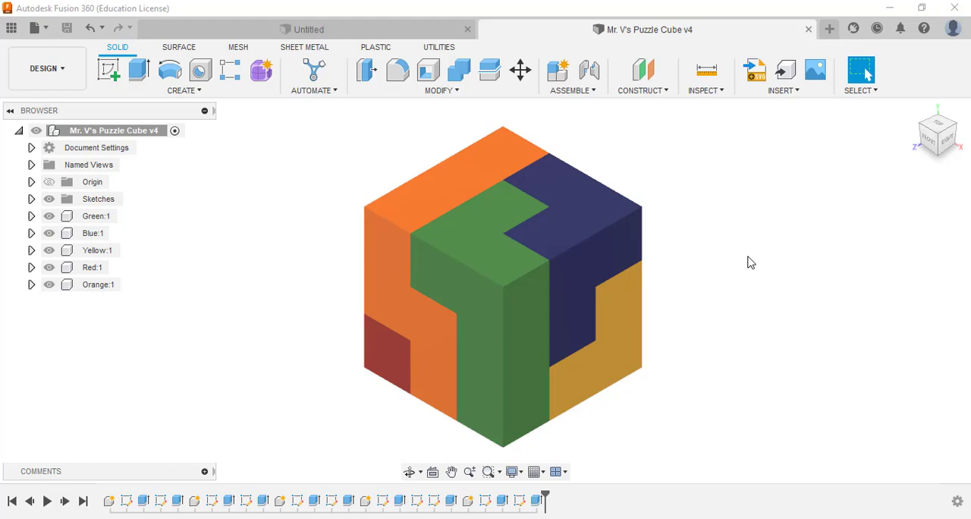
{"action": "mouse_move", "coordinate": [743, 217]}
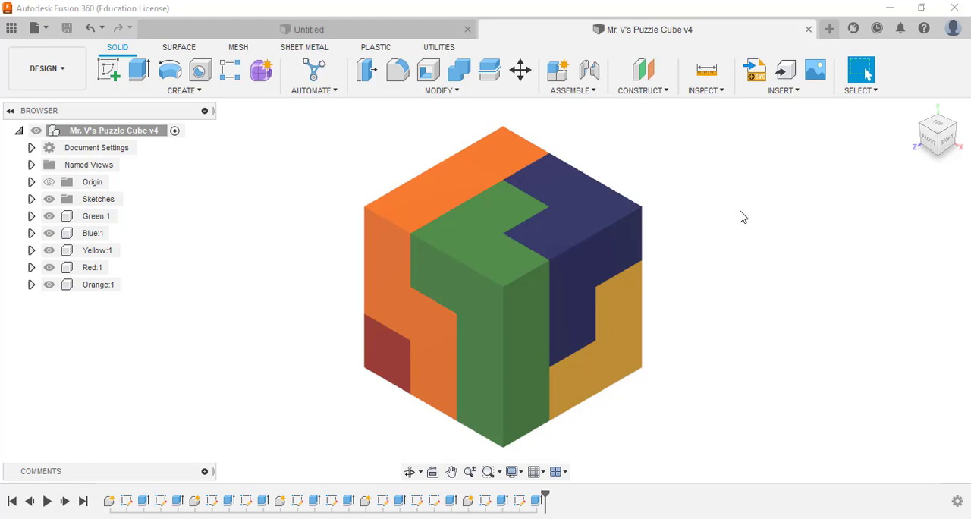
{"action": "mouse_move", "coordinate": [315, 379]}
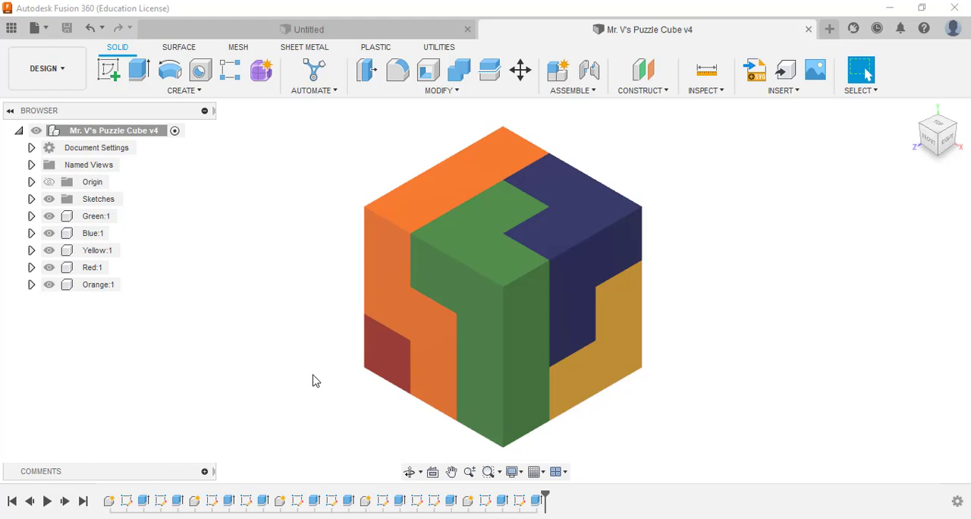
{"action": "mouse_move", "coordinate": [212, 230]}
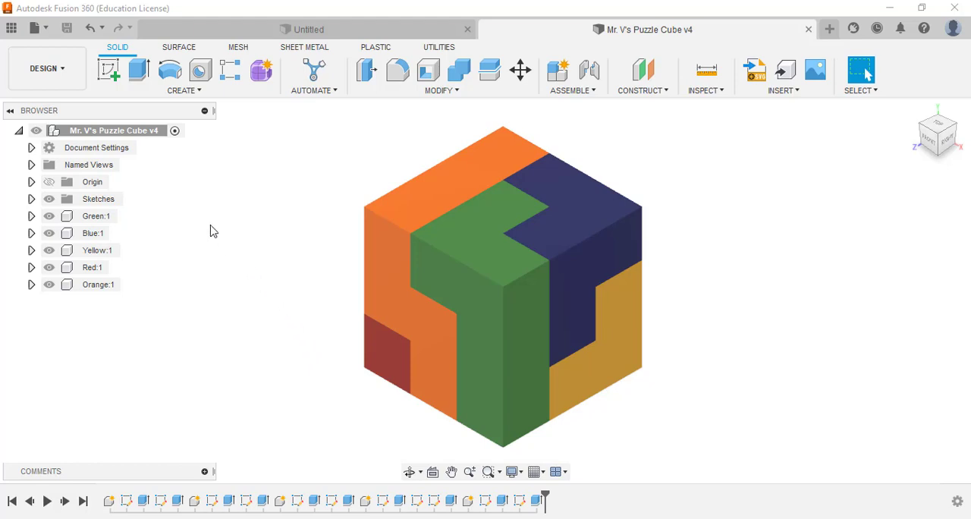
{"action": "mouse_move", "coordinate": [152, 179]}
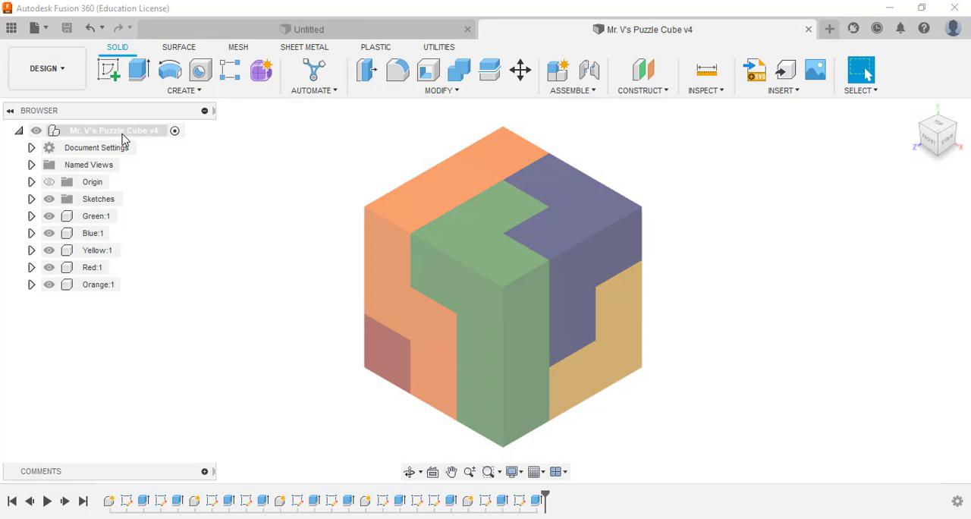
Create a drawing of the full puzzle cube assembly on an A (8.5in x 11in) sheet
{"action": "right_click", "coordinate": [114, 130]}
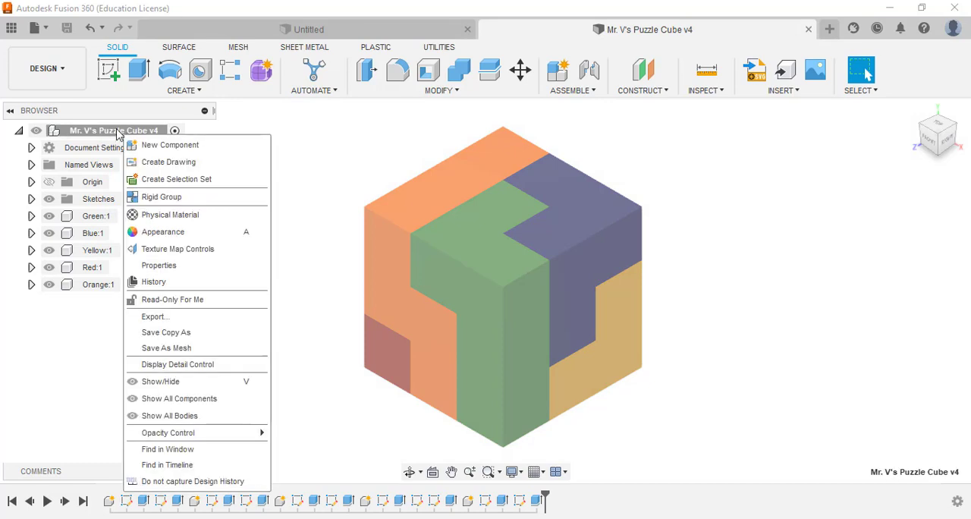
{"action": "mouse_move", "coordinate": [168, 162]}
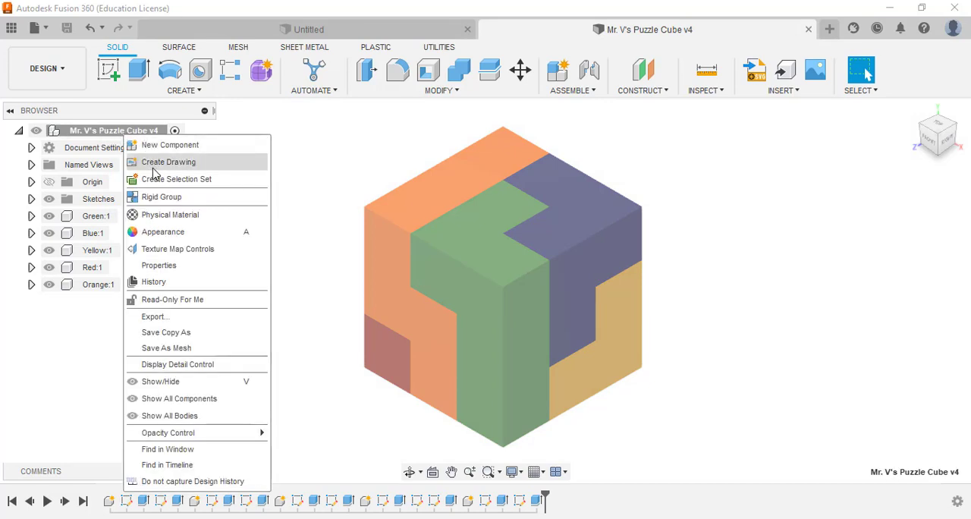
{"action": "left_click", "coordinate": [167, 163]}
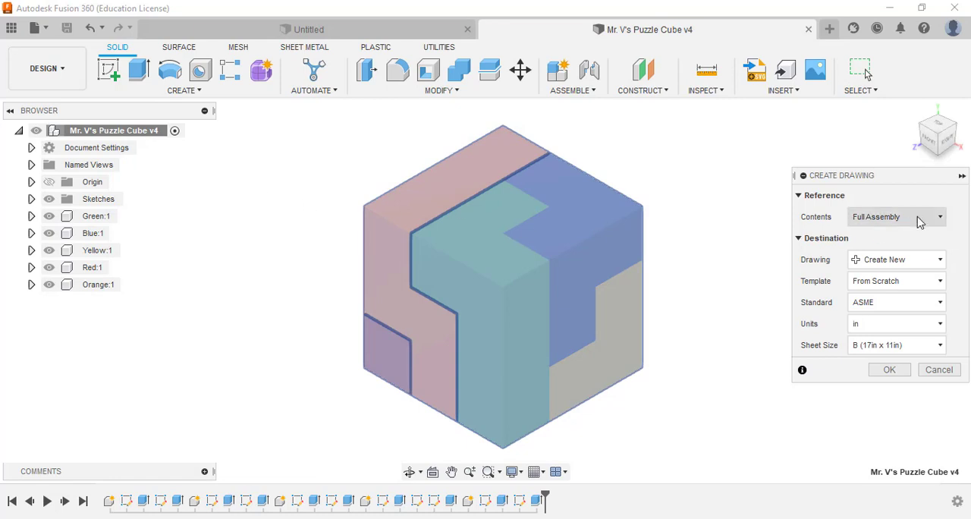
{"action": "mouse_move", "coordinate": [922, 258]}
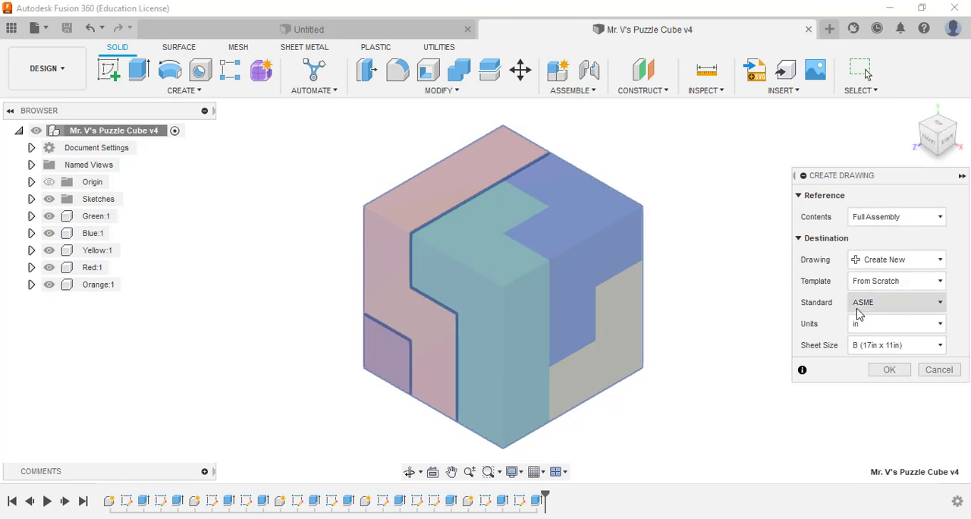
{"action": "mouse_move", "coordinate": [870, 327]}
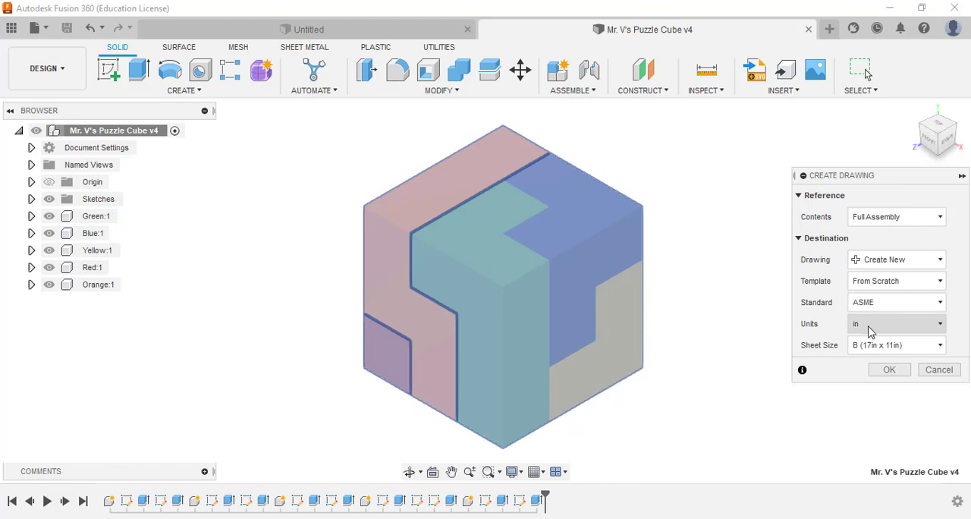
{"action": "left_click", "coordinate": [895, 345]}
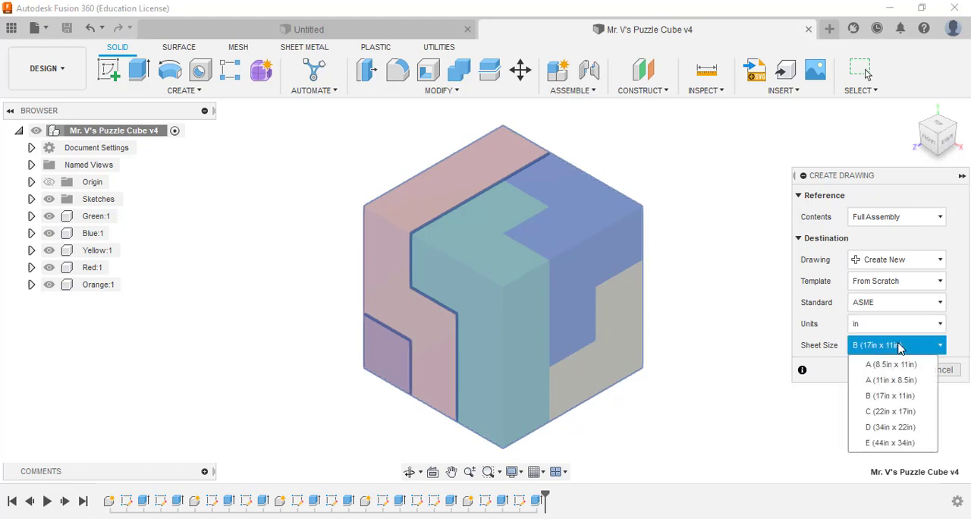
{"action": "mouse_move", "coordinate": [890, 364]}
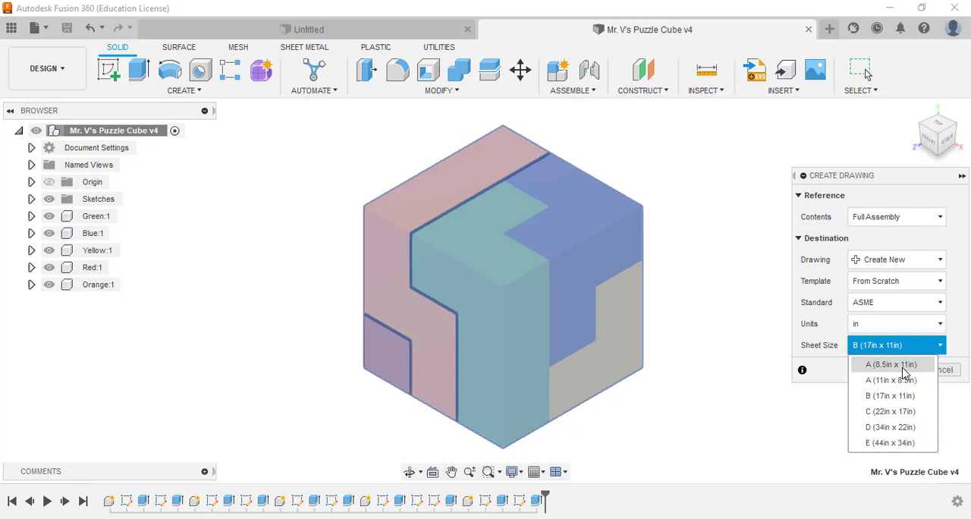
{"action": "left_click", "coordinate": [890, 364]}
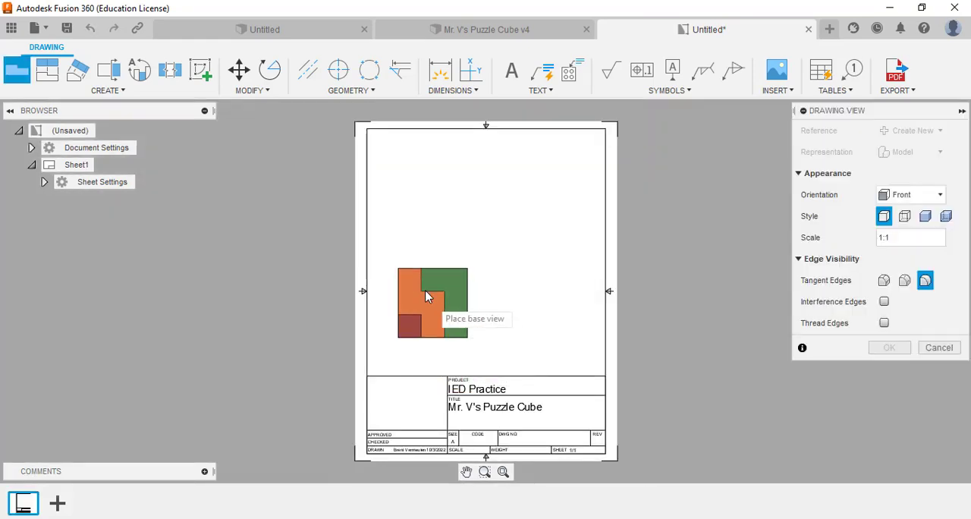
{"action": "mouse_move", "coordinate": [432, 255]}
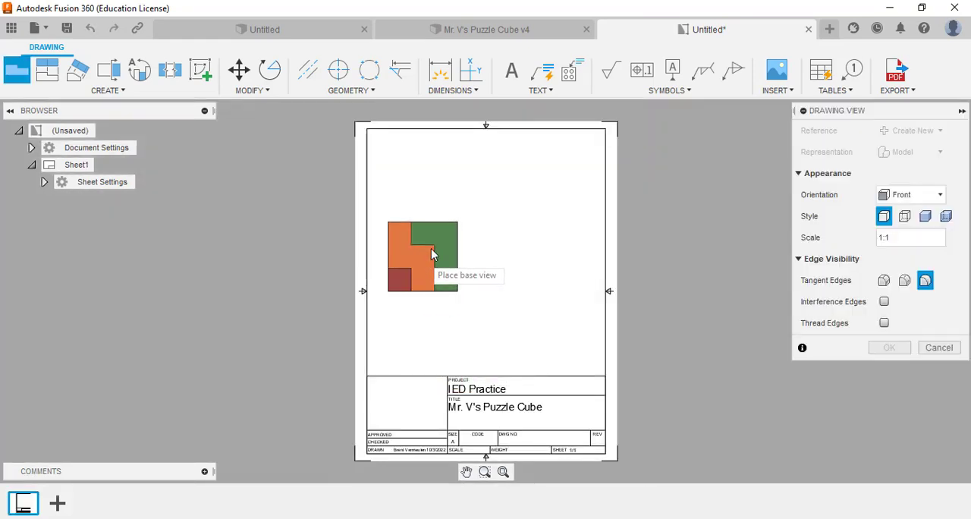
Place a shaded SW Isometric base view of the cube at the sheet's upper left
{"action": "left_click", "coordinate": [939, 194]}
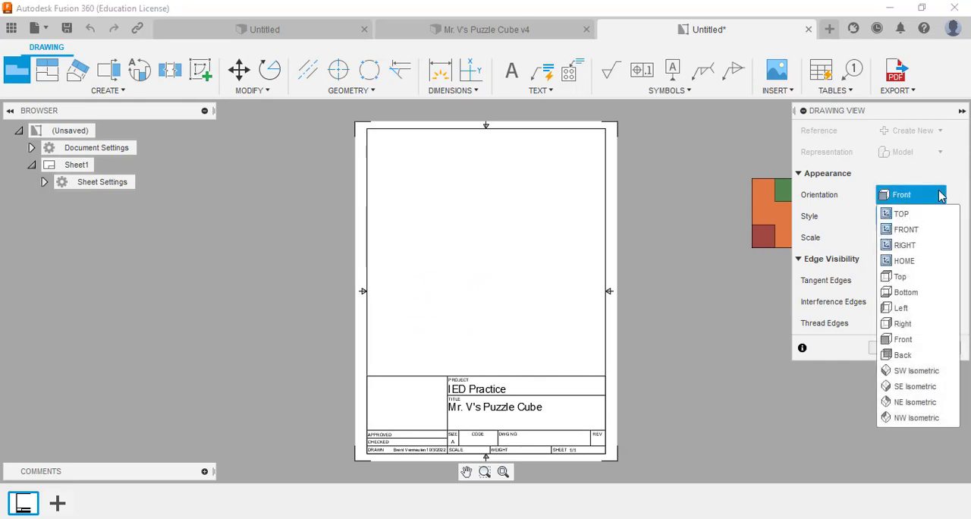
{"action": "mouse_move", "coordinate": [916, 370]}
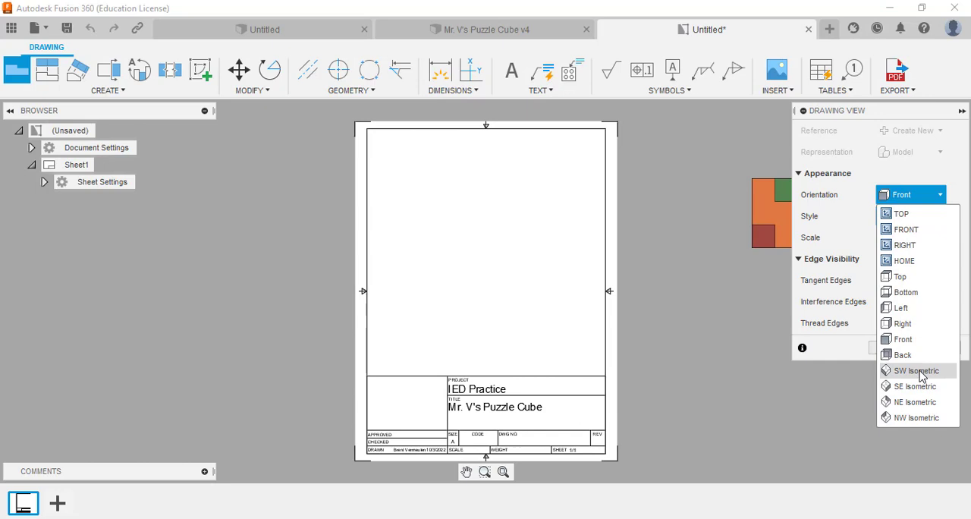
{"action": "mouse_move", "coordinate": [915, 385]}
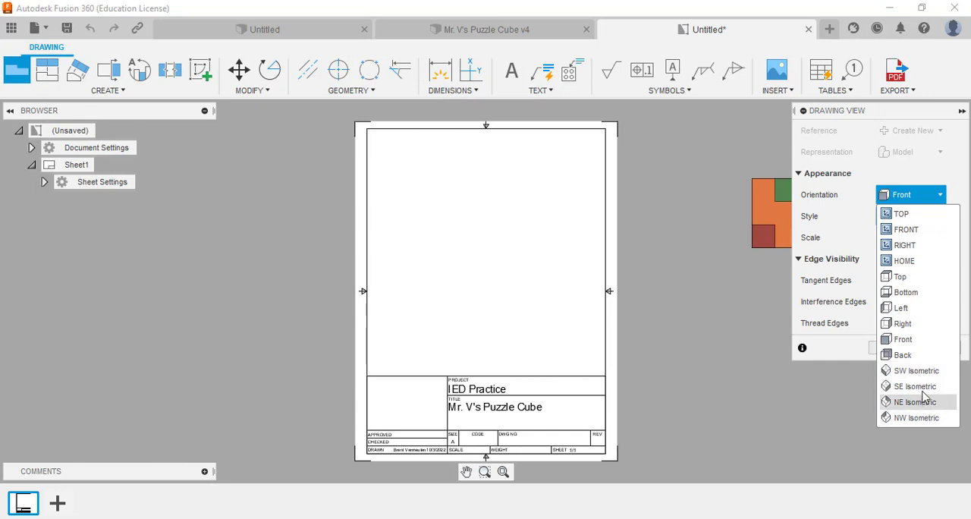
{"action": "mouse_move", "coordinate": [916, 370]}
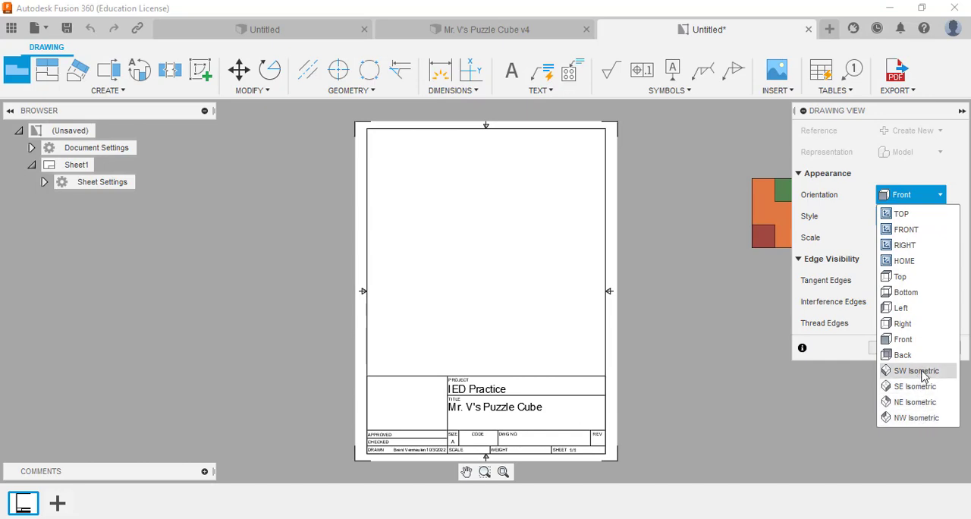
{"action": "left_click", "coordinate": [916, 370]}
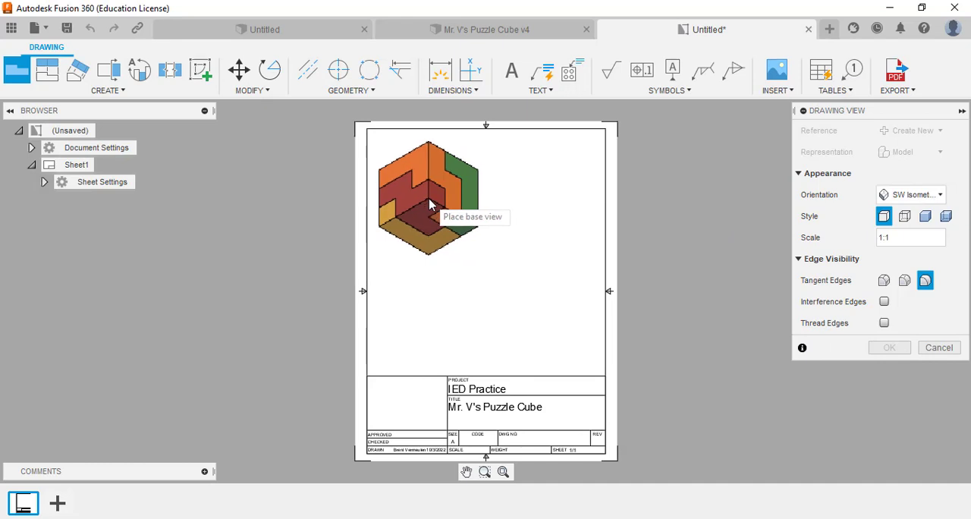
{"action": "left_click", "coordinate": [428, 197]}
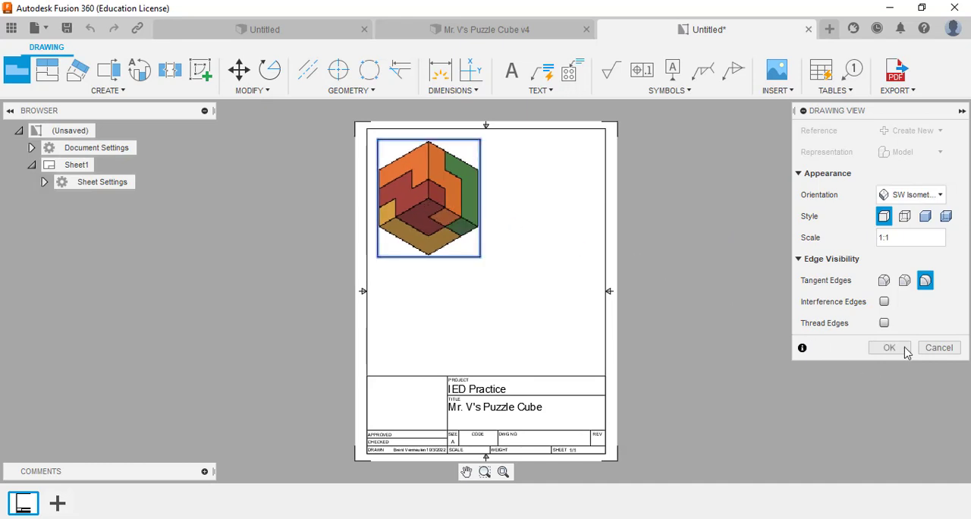
{"action": "left_click", "coordinate": [925, 215]}
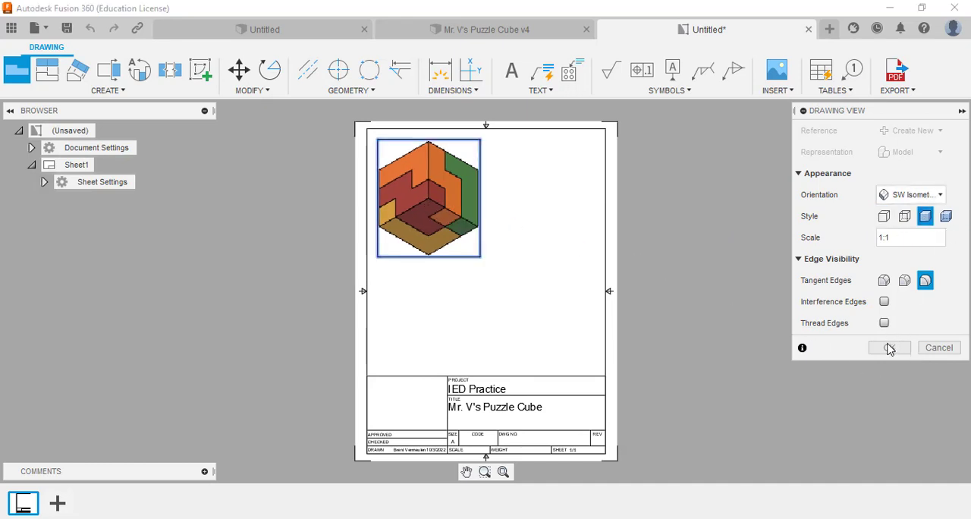
{"action": "left_click", "coordinate": [889, 347]}
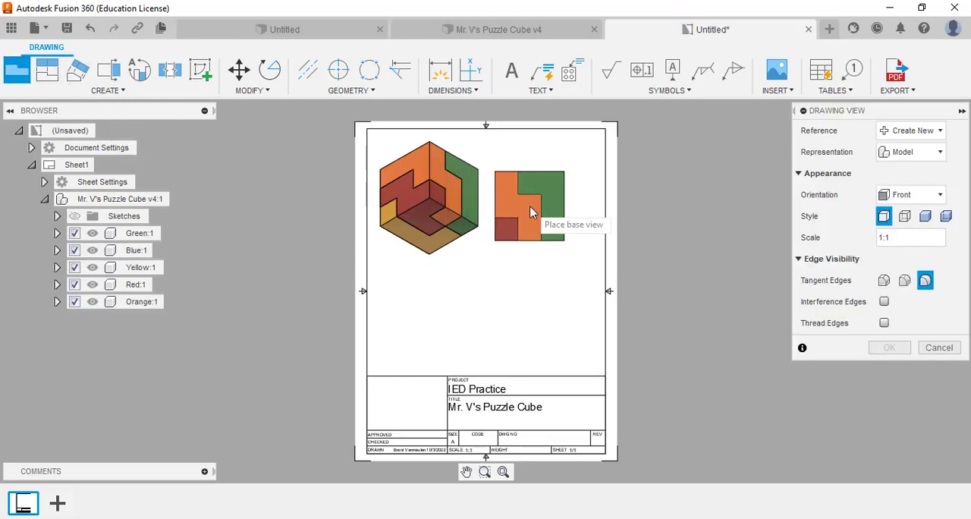
Add a shaded SE Isometric view of the cube beside the first view
{"action": "left_click", "coordinate": [909, 194]}
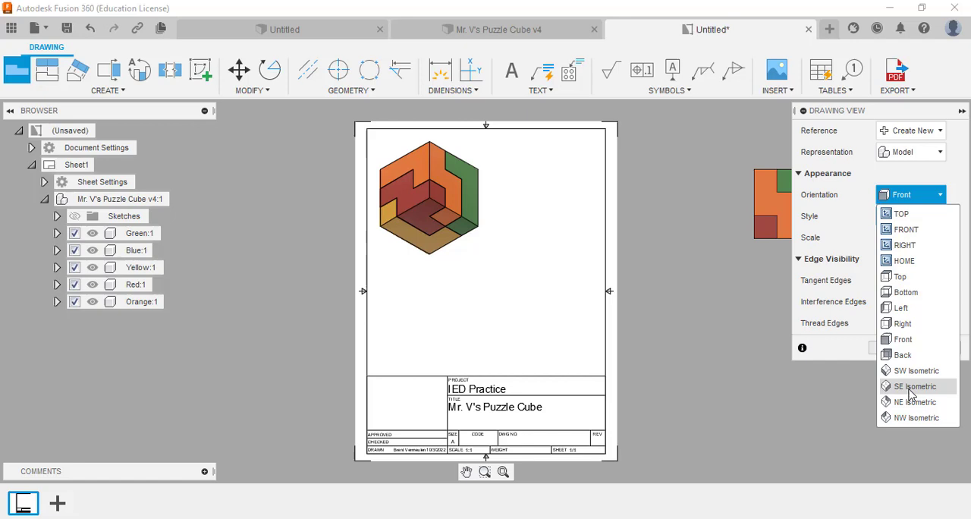
{"action": "left_click", "coordinate": [913, 385]}
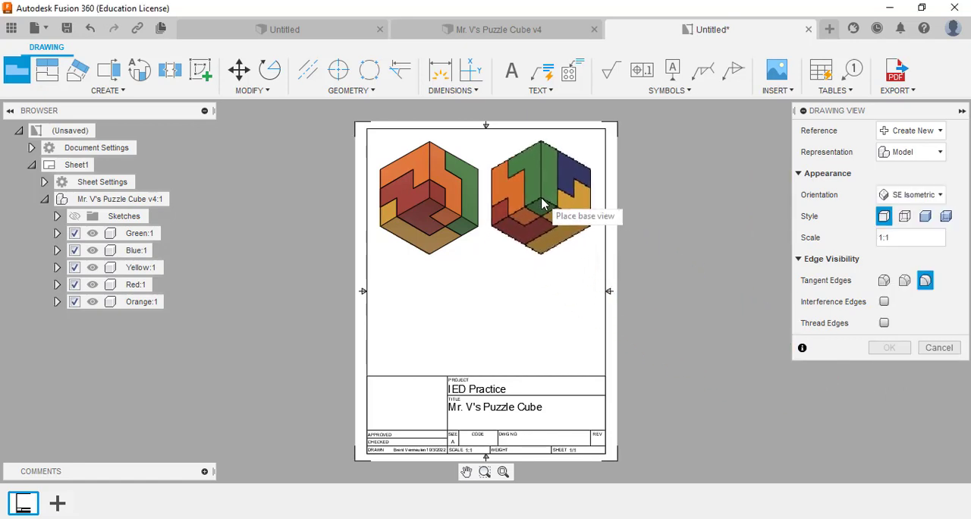
{"action": "left_click", "coordinate": [889, 348]}
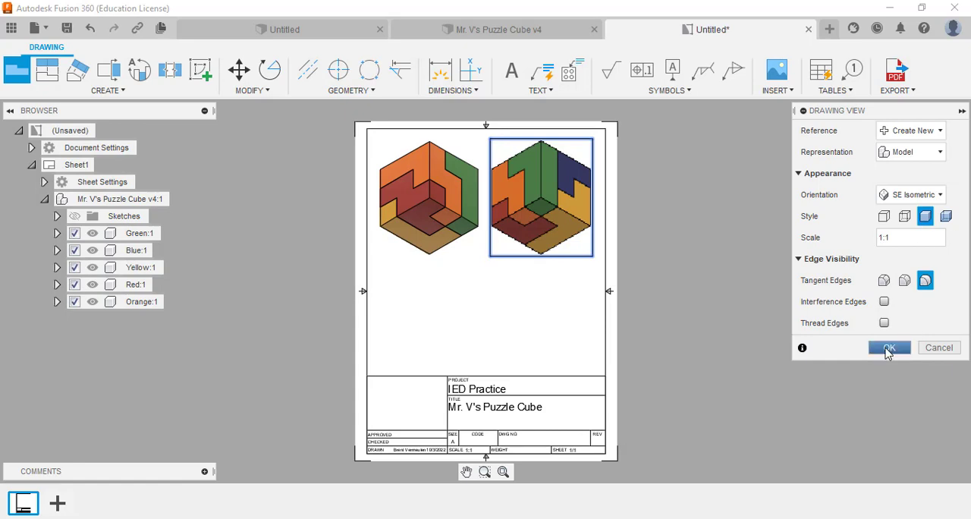
{"action": "left_click", "coordinate": [888, 347]}
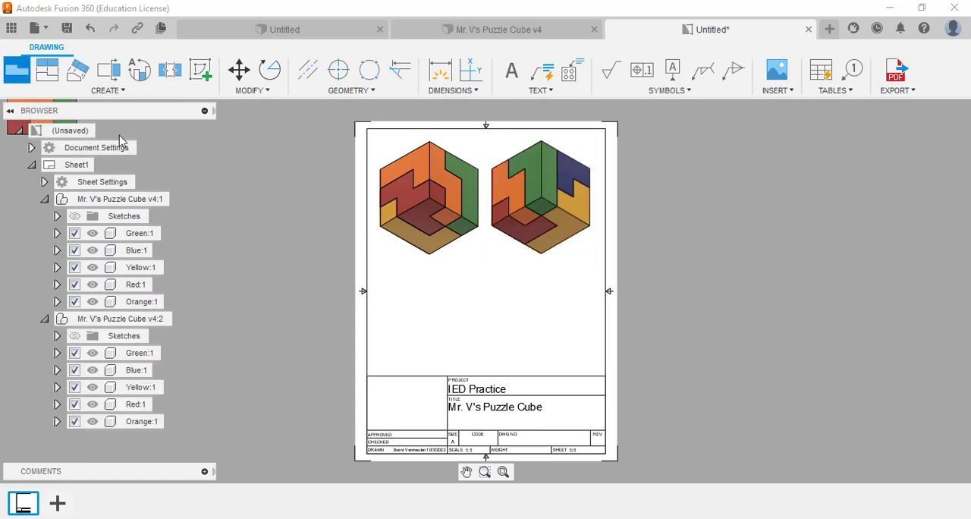
Add a third shaded isometric view in the sheet's lower left
{"action": "left_click", "coordinate": [910, 194]}
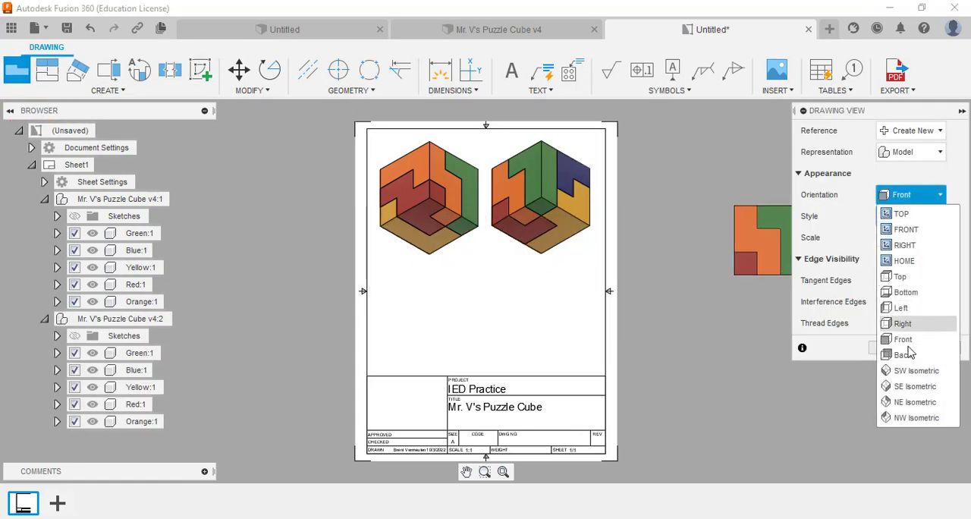
{"action": "left_click", "coordinate": [915, 402]}
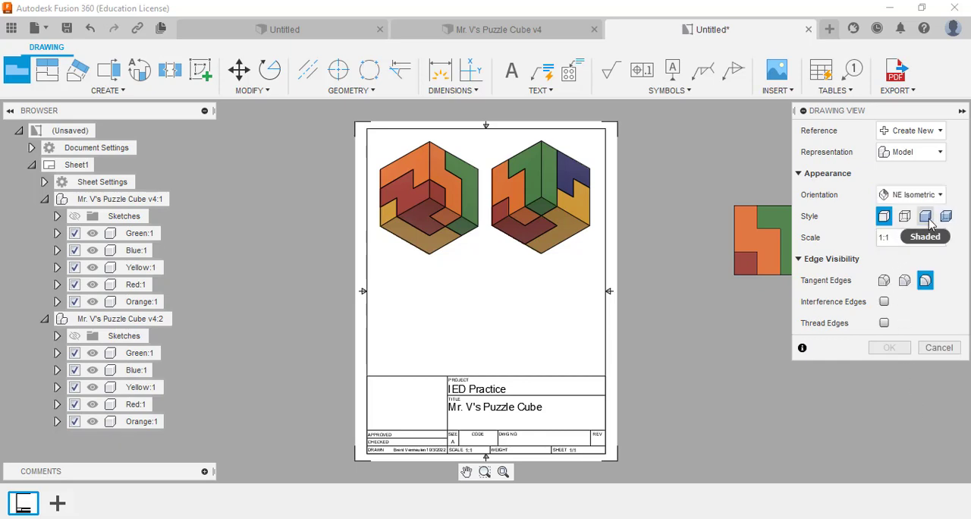
{"action": "left_click", "coordinate": [925, 216]}
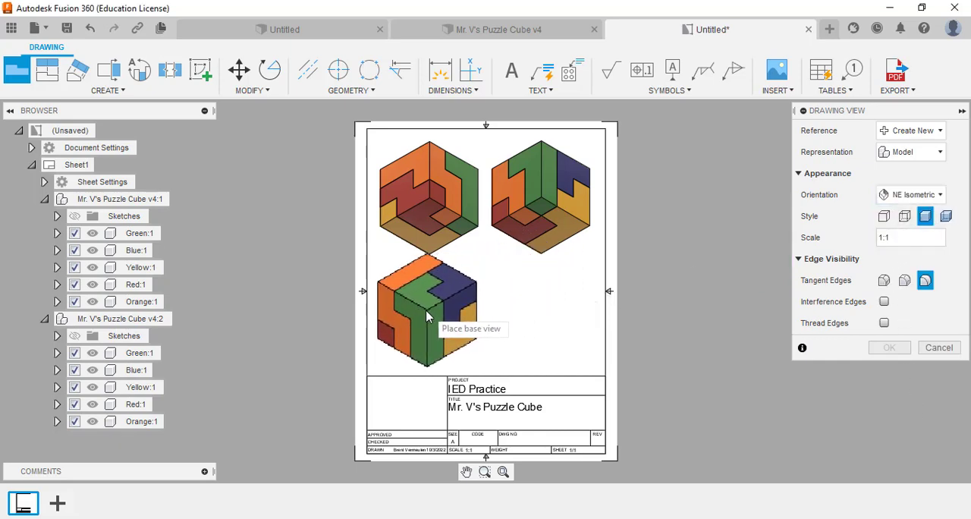
{"action": "left_click", "coordinate": [424, 312]}
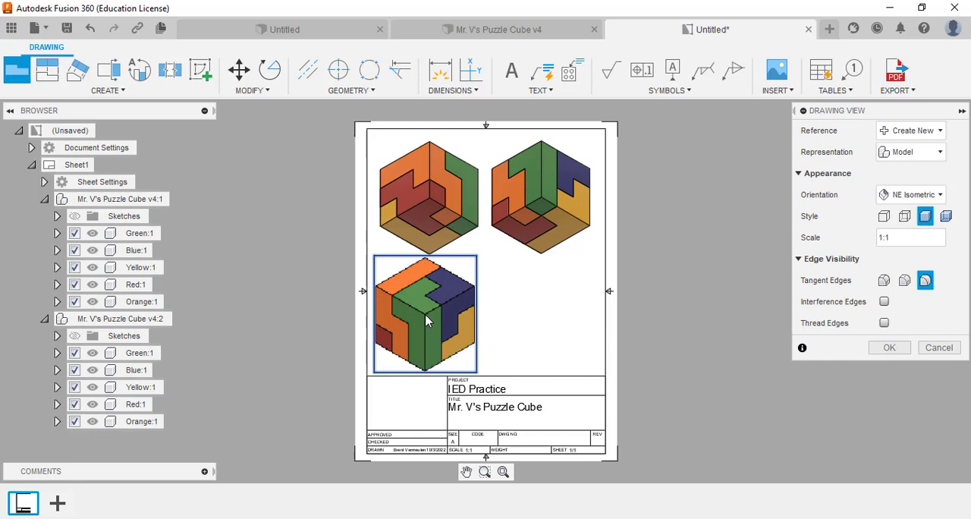
{"action": "left_click", "coordinate": [889, 348]}
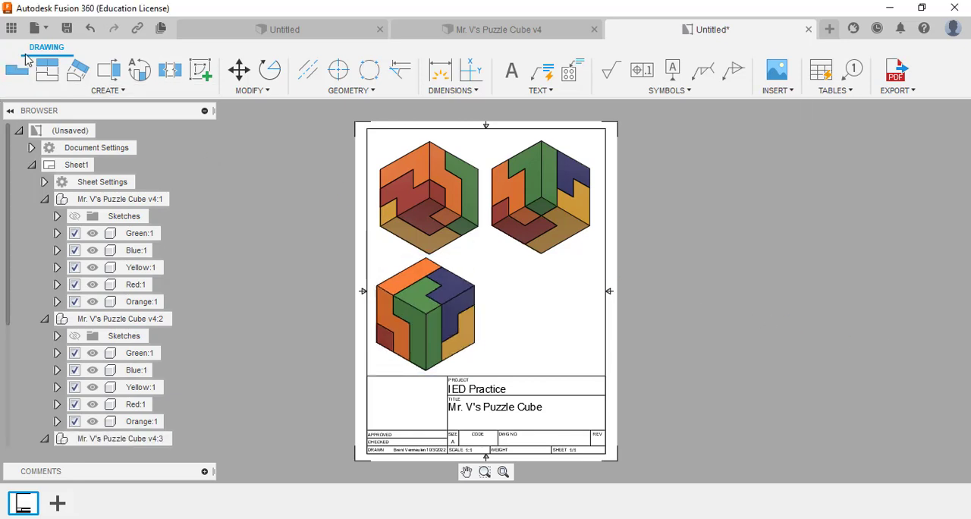
Add a fourth shaded isometric view in the sheet's lower right
{"action": "left_click", "coordinate": [17, 70]}
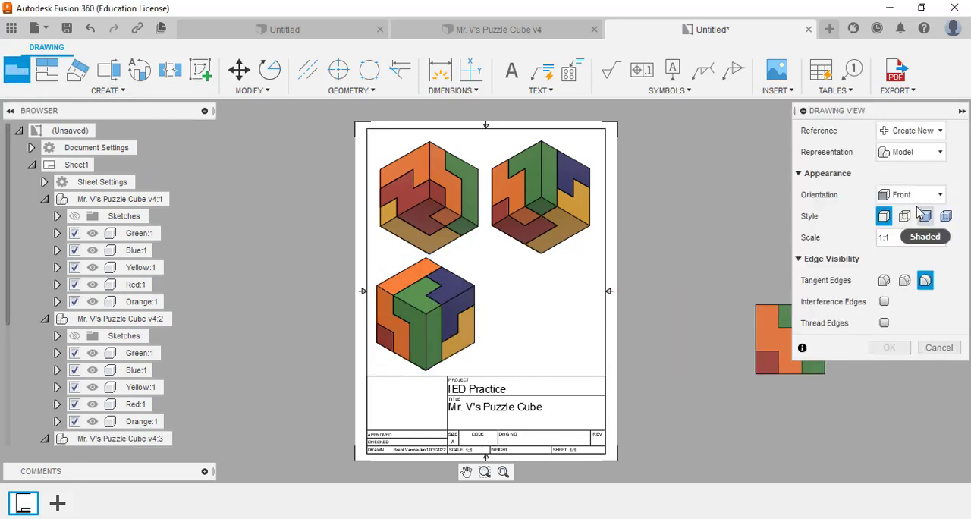
{"action": "left_click", "coordinate": [910, 195]}
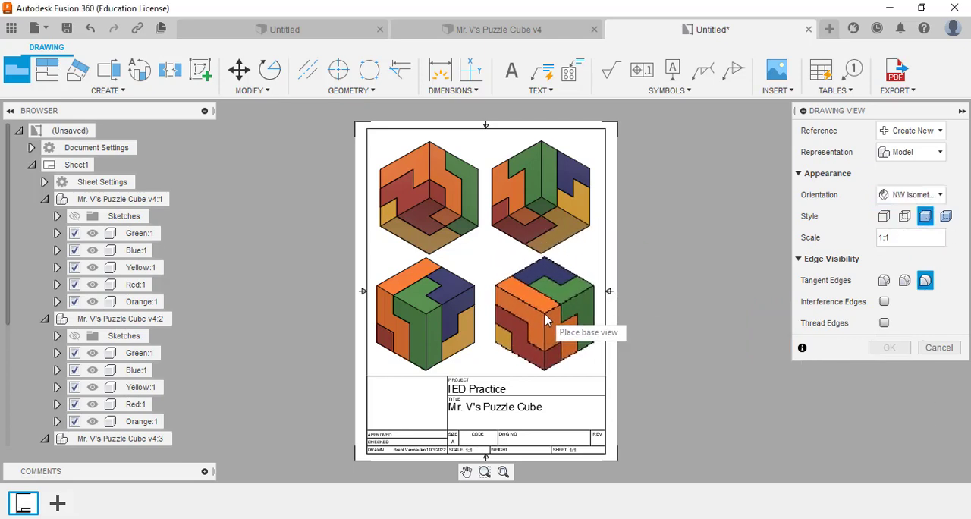
{"action": "left_click", "coordinate": [543, 312]}
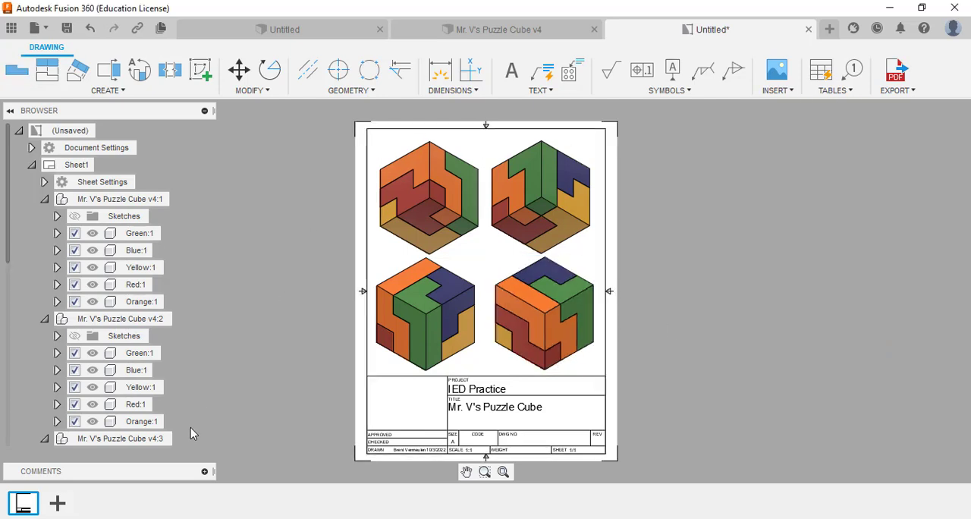
{"action": "mouse_move", "coordinate": [58, 504]}
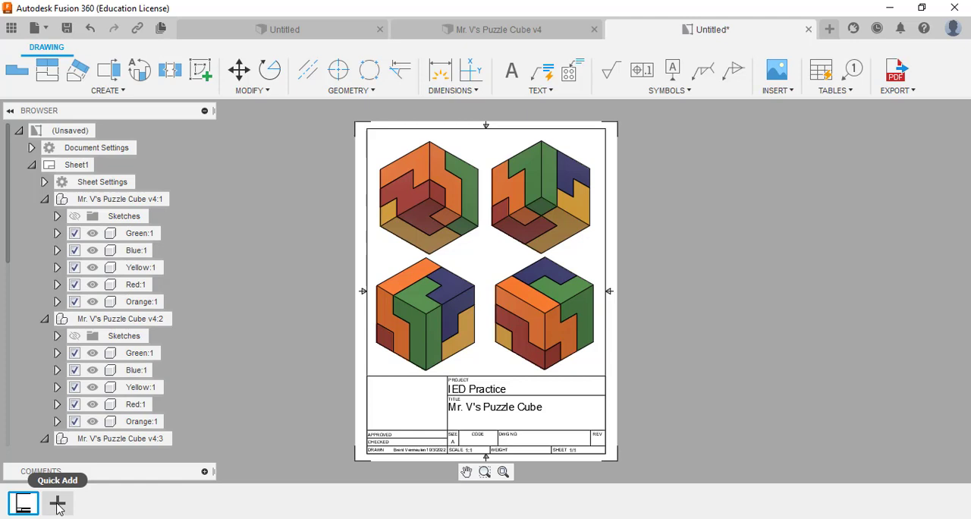
{"action": "mouse_move", "coordinate": [215, 470]}
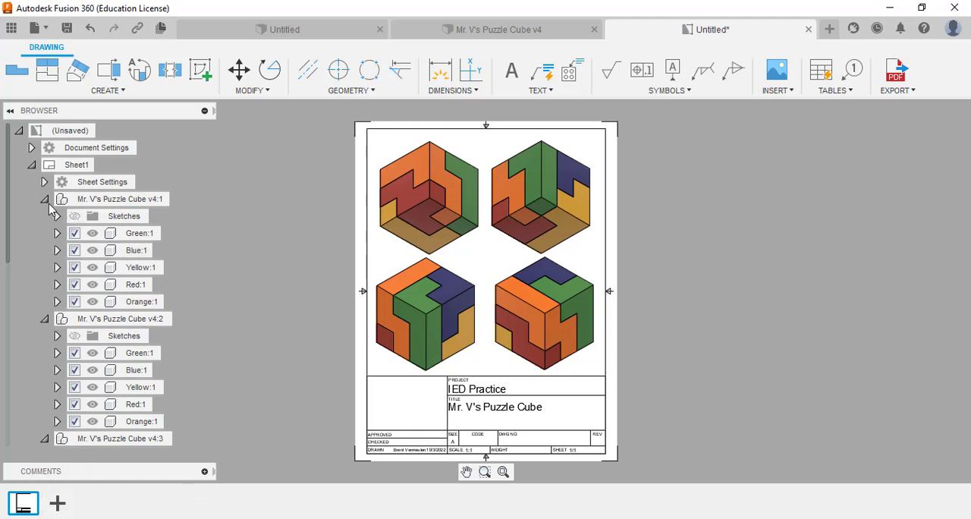
{"action": "mouse_move", "coordinate": [328, 218]}
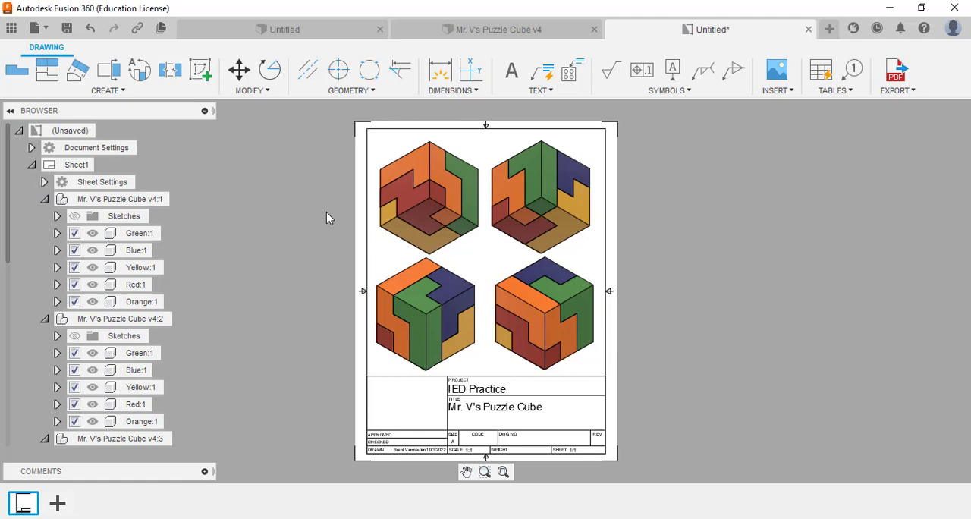
{"action": "mouse_move", "coordinate": [68, 18]}
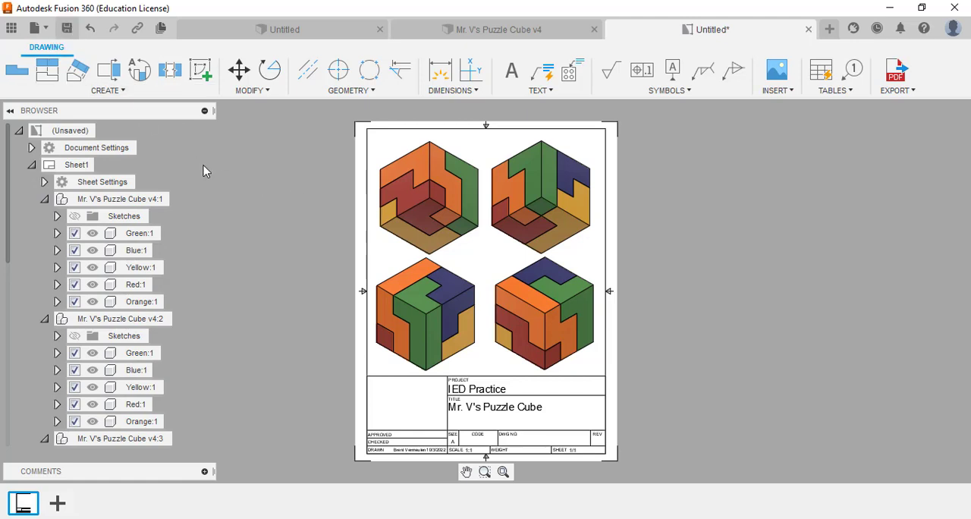
Save the drawing as Mr. V's Puzzle Cube Drawing in the A1.2.4 Dimensioning folder
{"action": "left_click", "coordinate": [66, 27]}
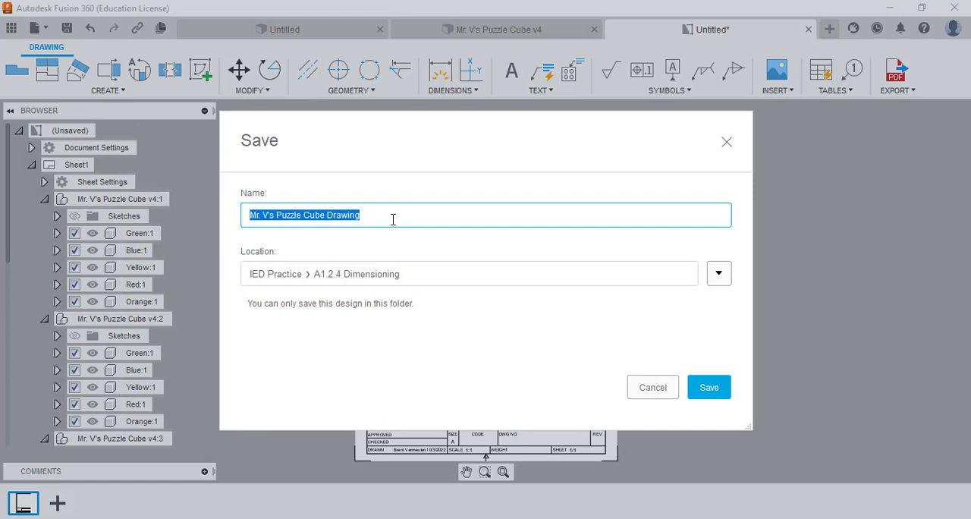
{"action": "mouse_move", "coordinate": [708, 387]}
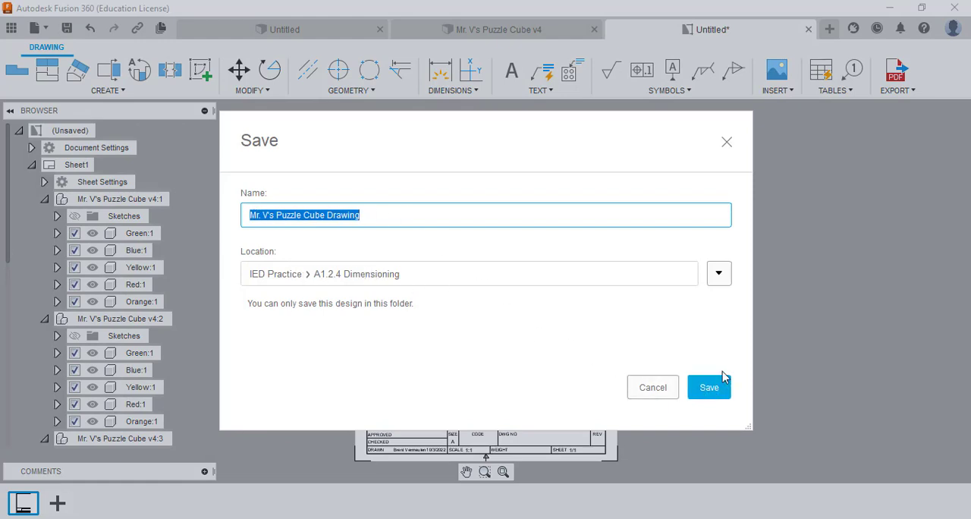
{"action": "left_click", "coordinate": [709, 386]}
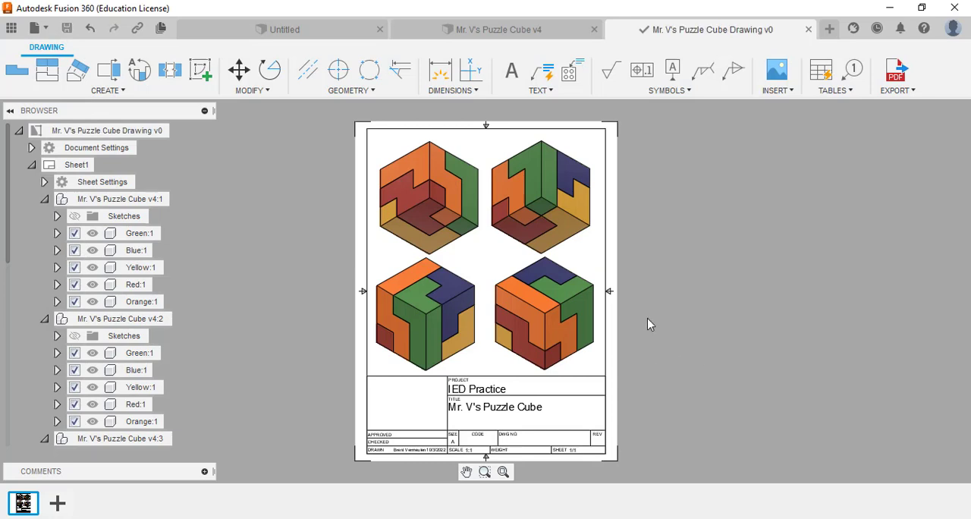
{"action": "mouse_move", "coordinate": [592, 46]}
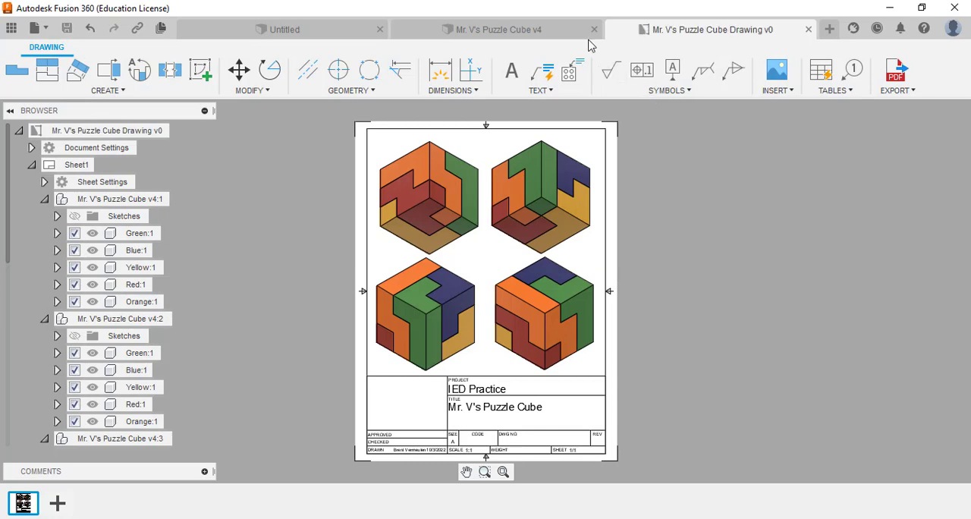
Activate the Green:1 piece alone in the cube model and view it from the right side
{"action": "left_click", "coordinate": [497, 28]}
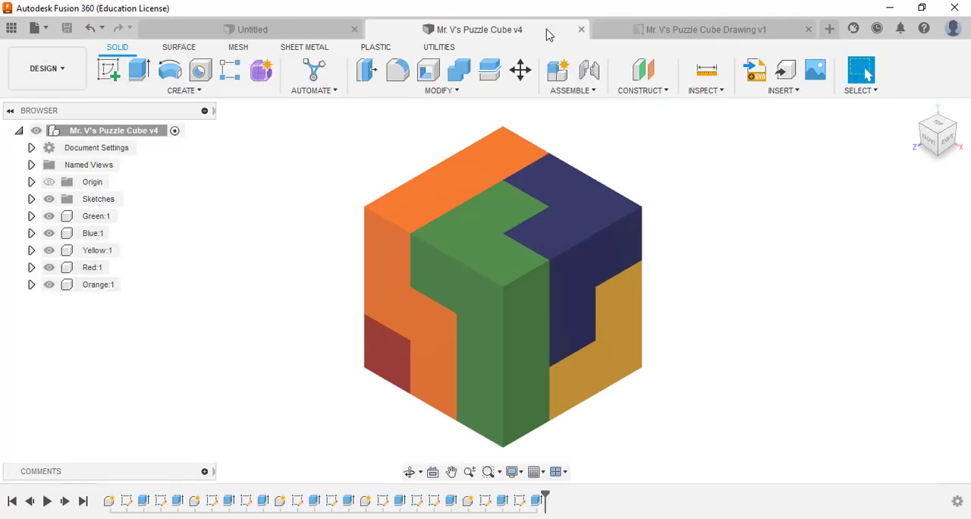
{"action": "mouse_move", "coordinate": [155, 207]}
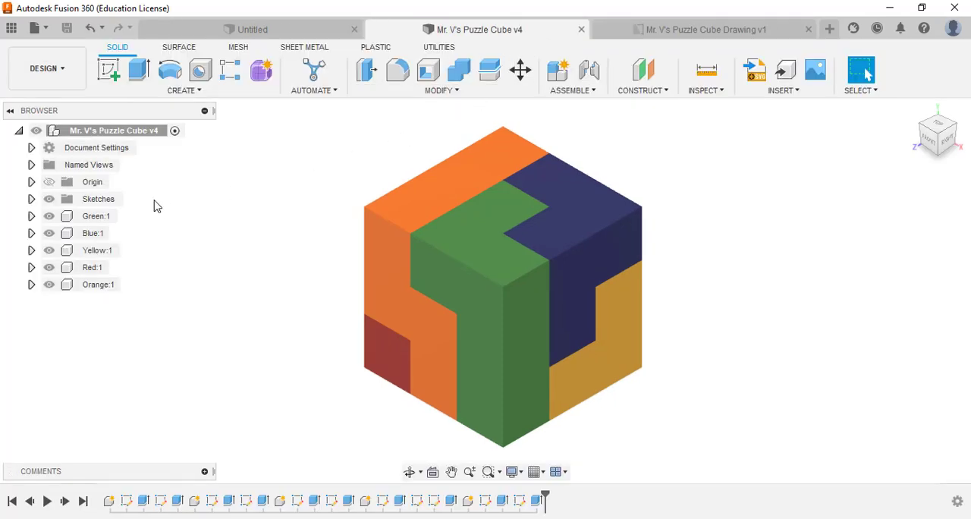
{"action": "mouse_move", "coordinate": [94, 216]}
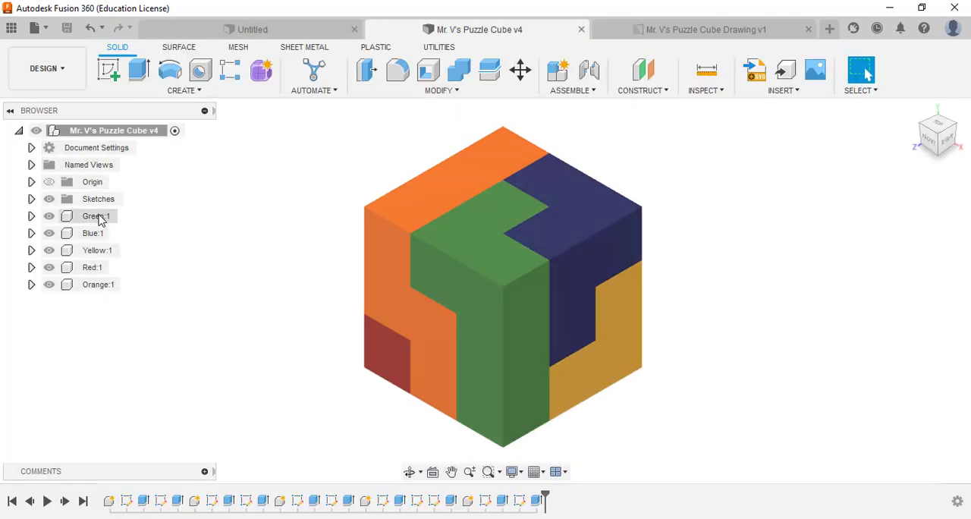
{"action": "left_click", "coordinate": [97, 215]}
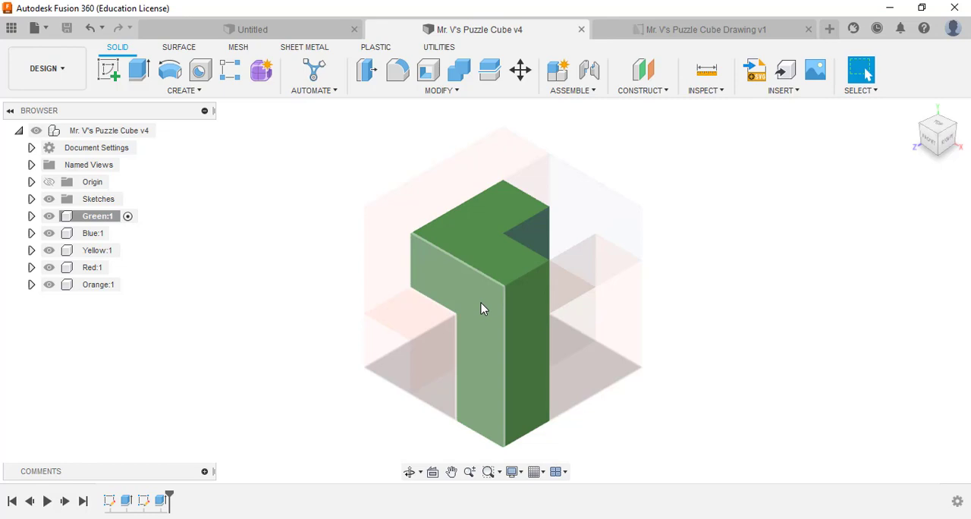
{"action": "left_click", "coordinate": [937, 134]}
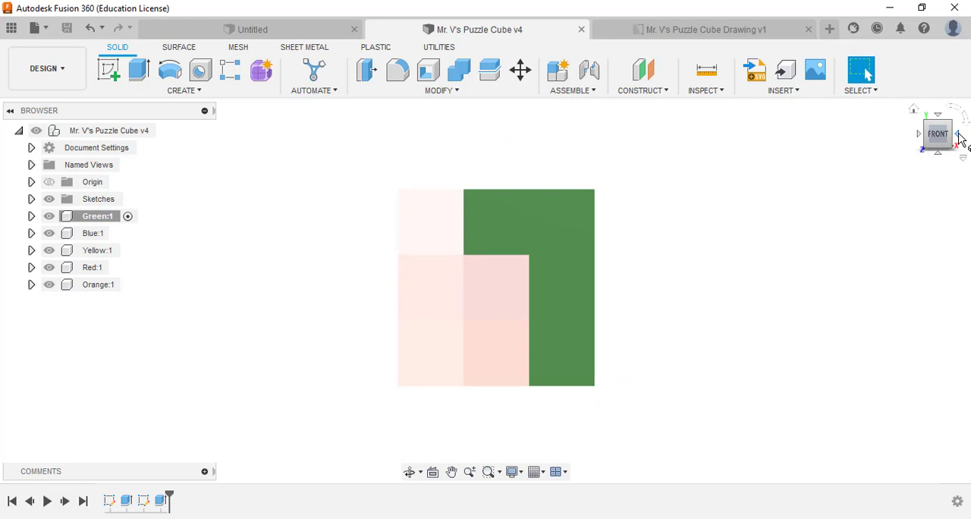
{"action": "left_click", "coordinate": [957, 138]}
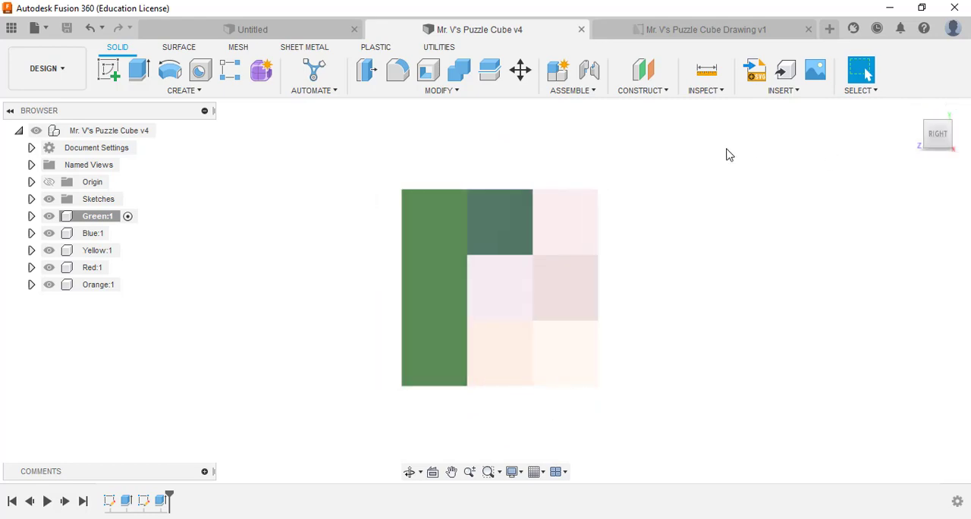
{"action": "mouse_move", "coordinate": [937, 134]}
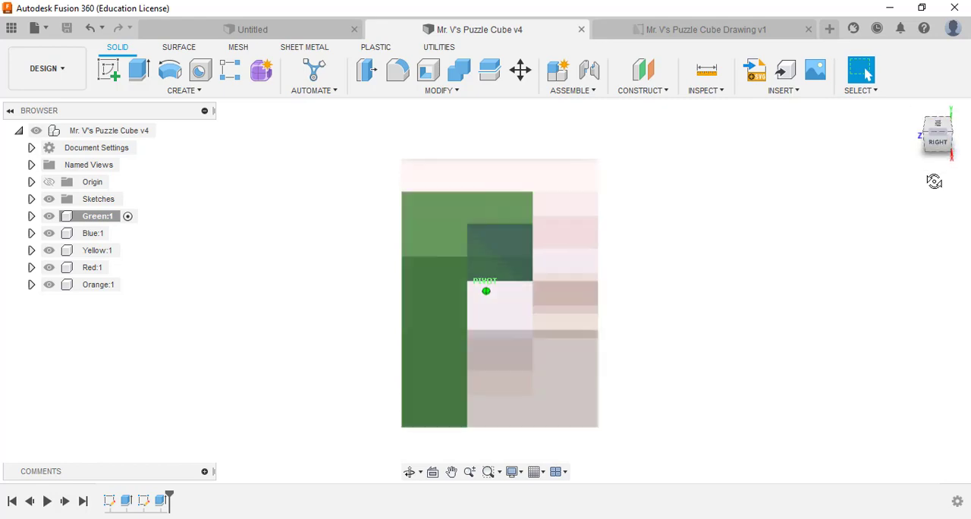
{"action": "left_click", "coordinate": [937, 136]}
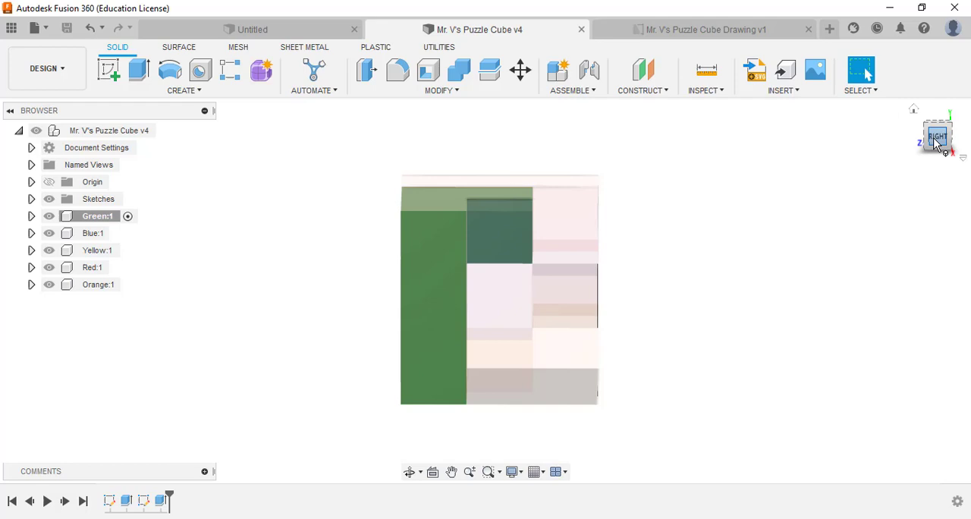
{"action": "left_click", "coordinate": [937, 136]}
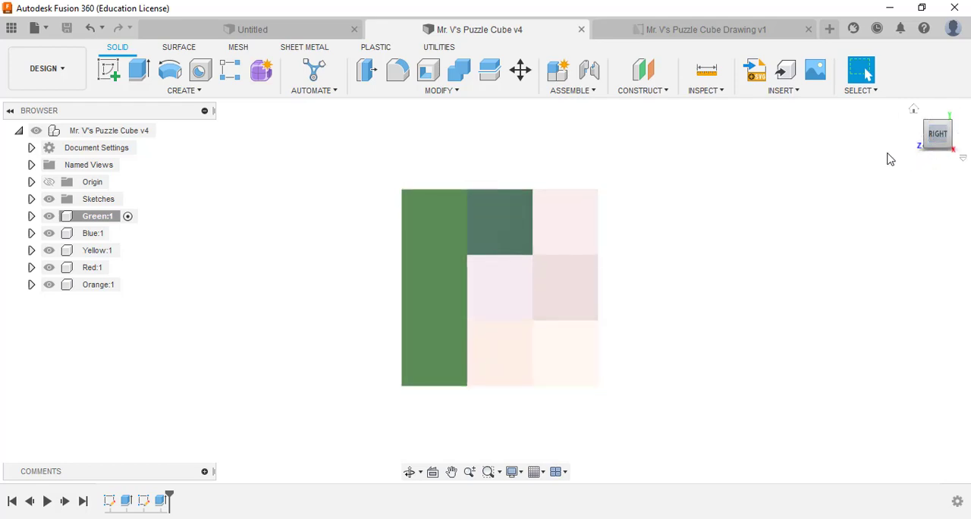
{"action": "mouse_move", "coordinate": [238, 222]}
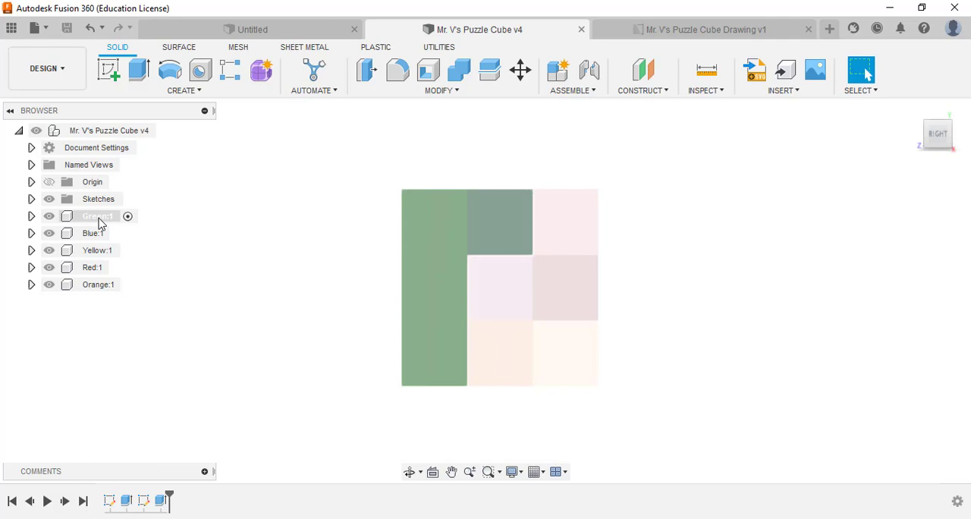
Send the Green piece to a new sheet in Mr. V's Puzzle Cube Drawing
{"action": "right_click", "coordinate": [91, 215]}
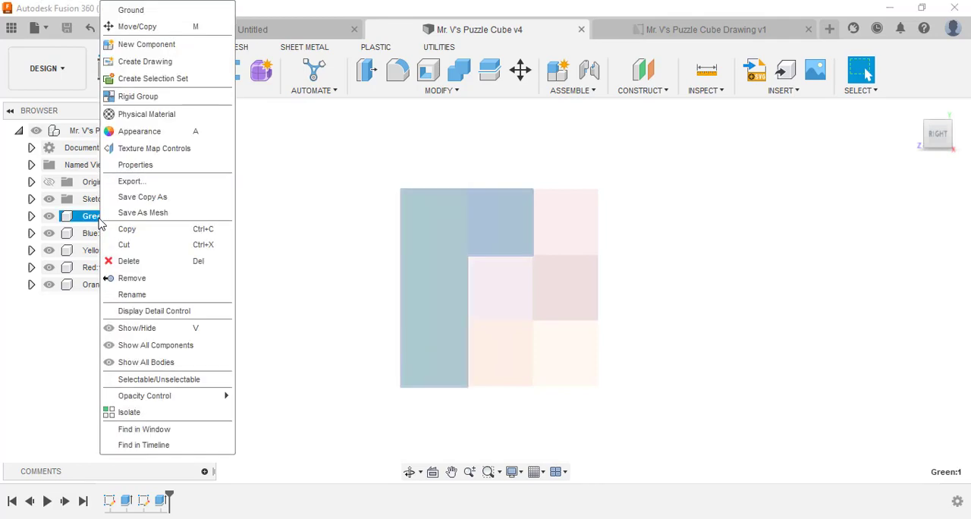
{"action": "mouse_move", "coordinate": [161, 61]}
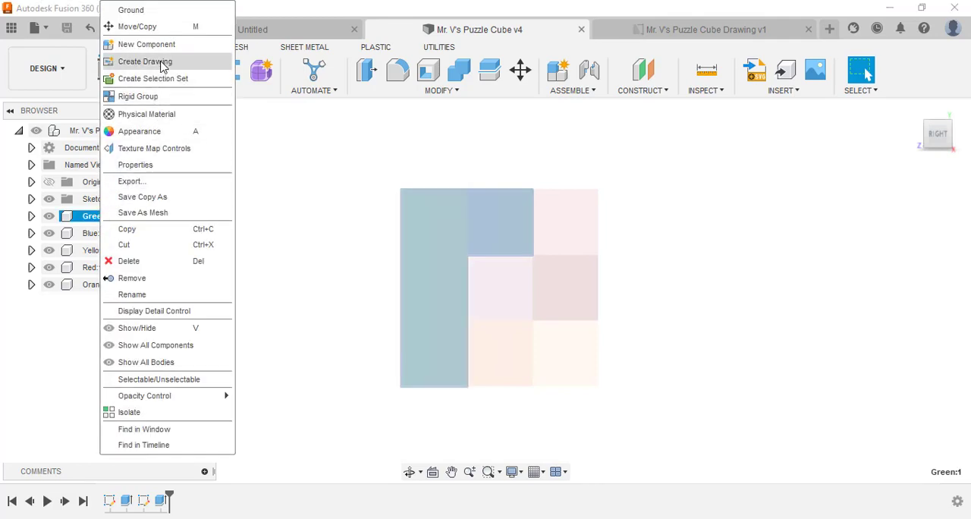
{"action": "left_click", "coordinate": [144, 61]}
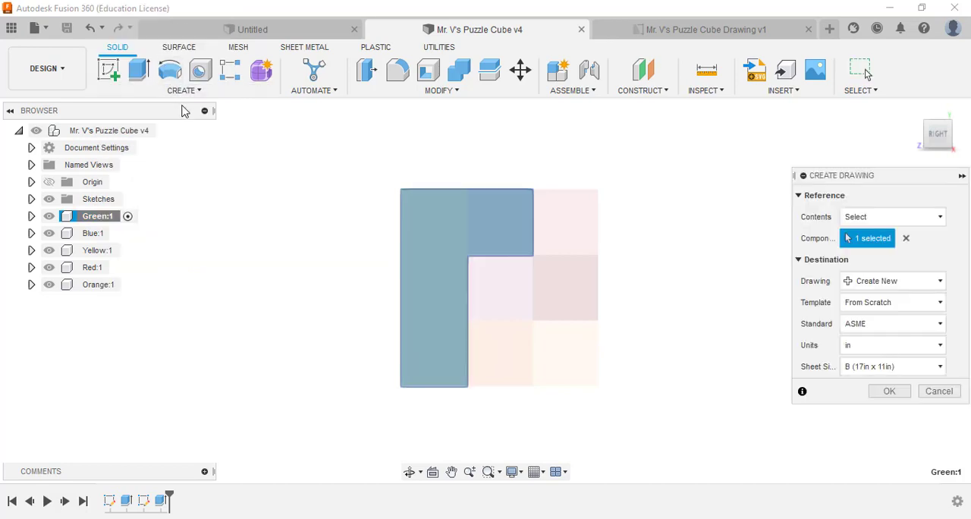
{"action": "mouse_move", "coordinate": [697, 219]}
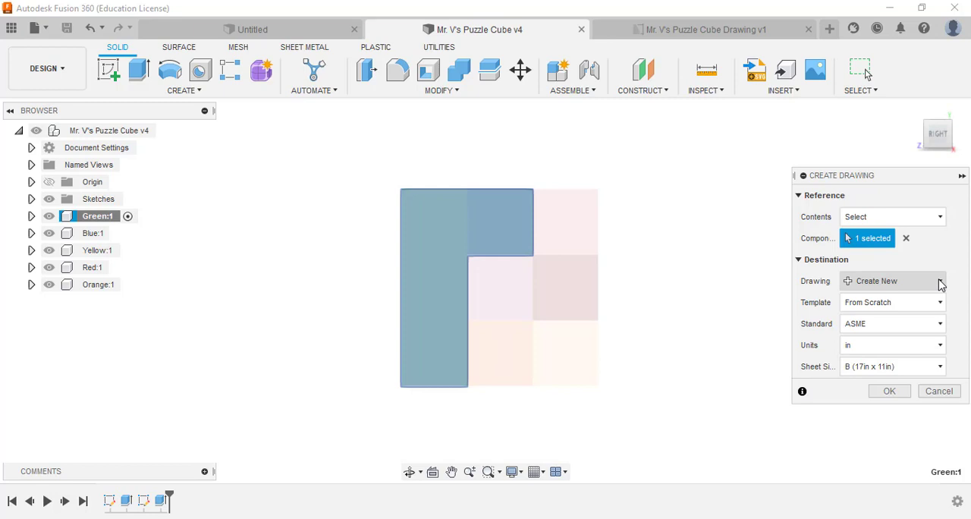
{"action": "left_click", "coordinate": [937, 280]}
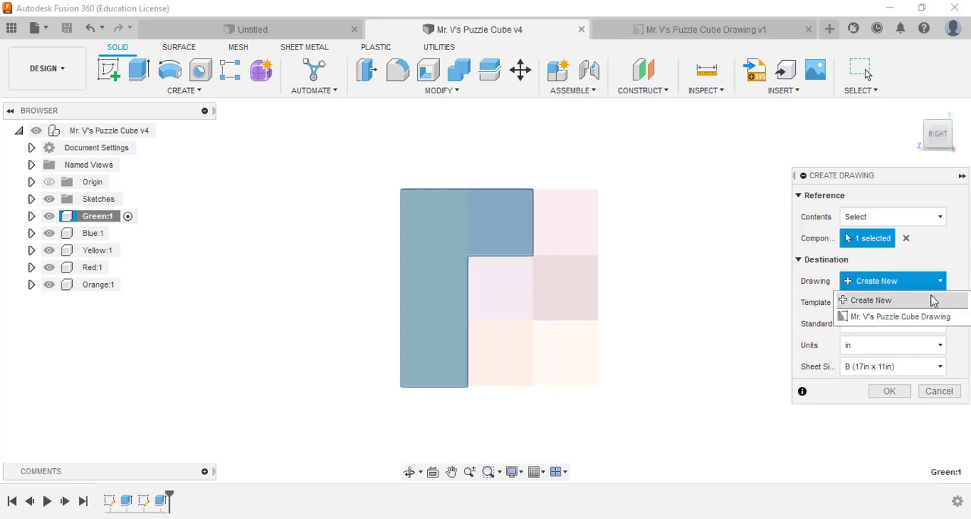
{"action": "mouse_move", "coordinate": [898, 315]}
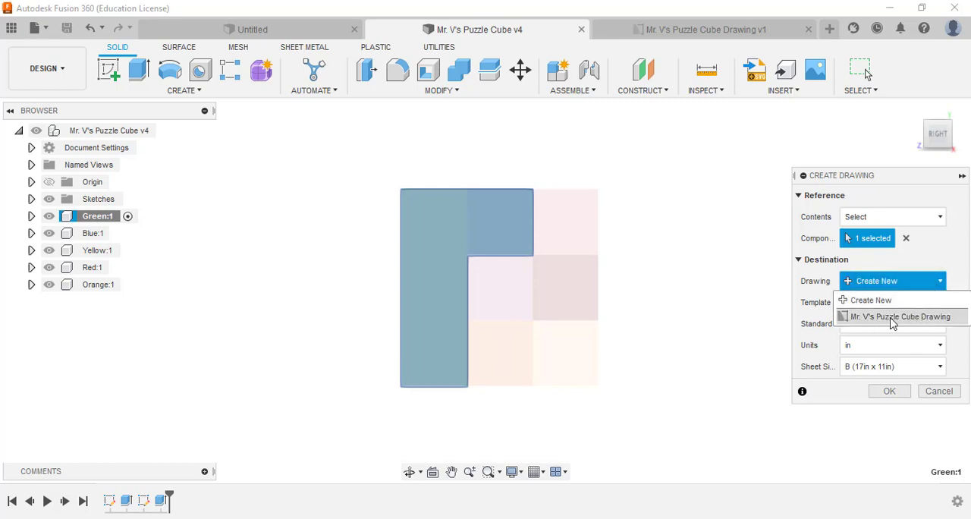
{"action": "left_click", "coordinate": [899, 315]}
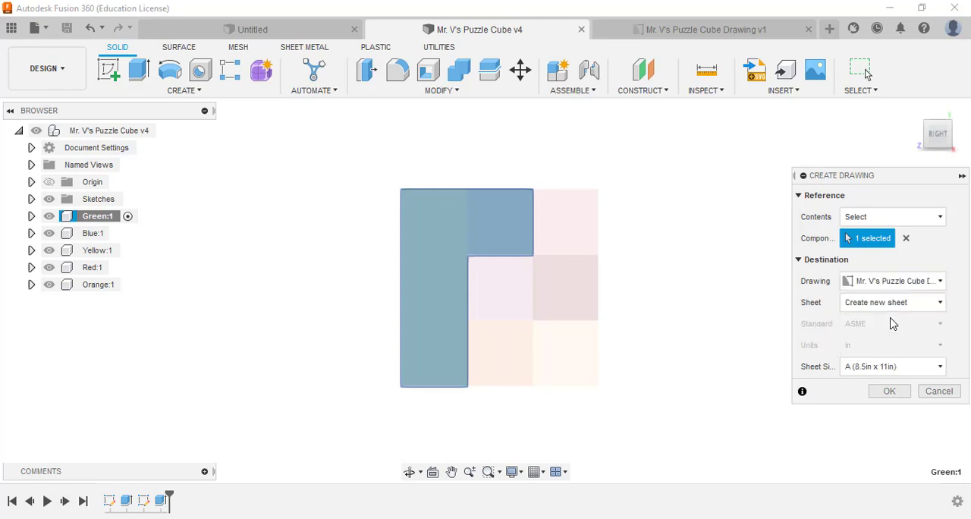
{"action": "mouse_move", "coordinate": [880, 302]}
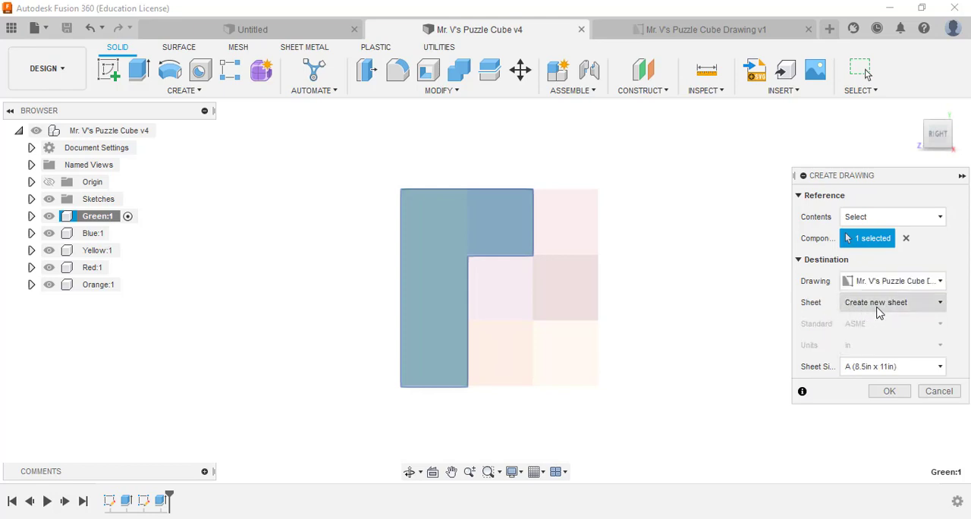
{"action": "mouse_move", "coordinate": [891, 281]}
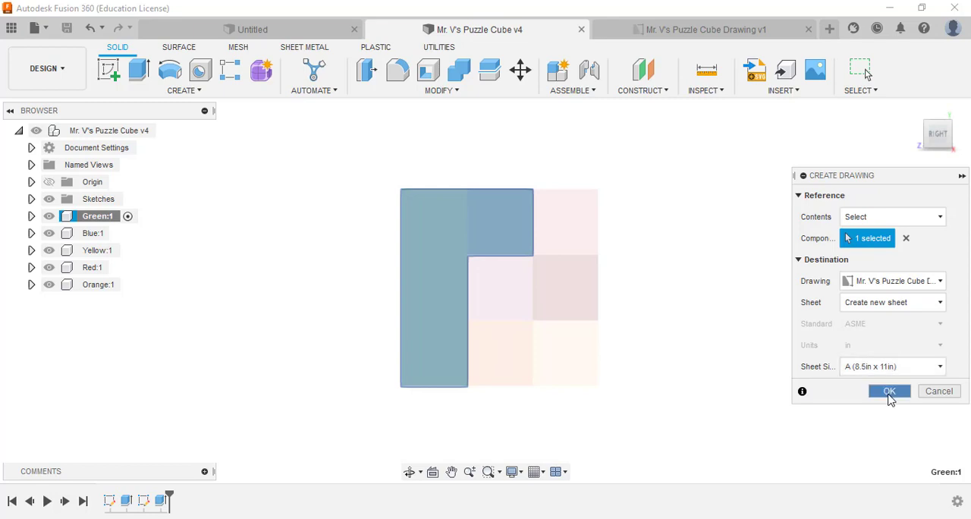
{"action": "left_click", "coordinate": [889, 392]}
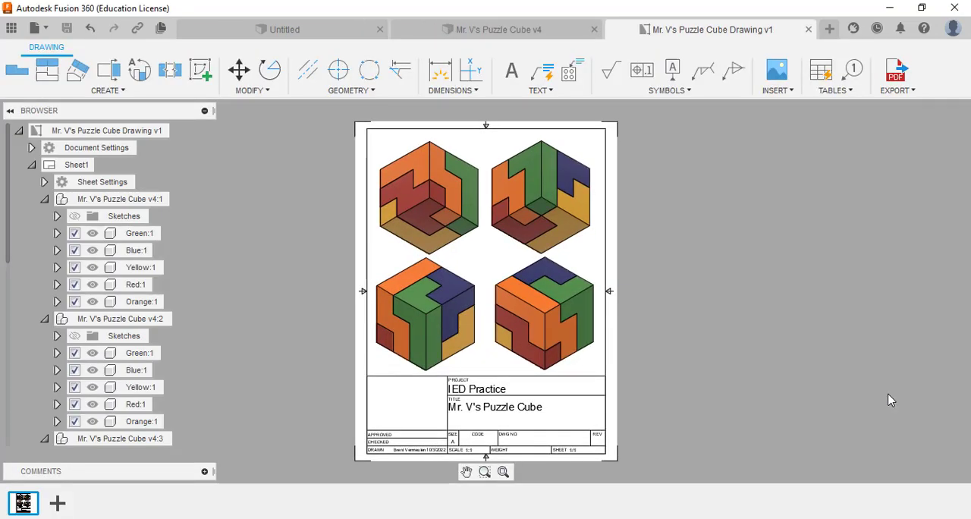
Place a right-side base view of the green piece with top, side and shaded isometric projections
{"action": "left_click", "coordinate": [17, 70]}
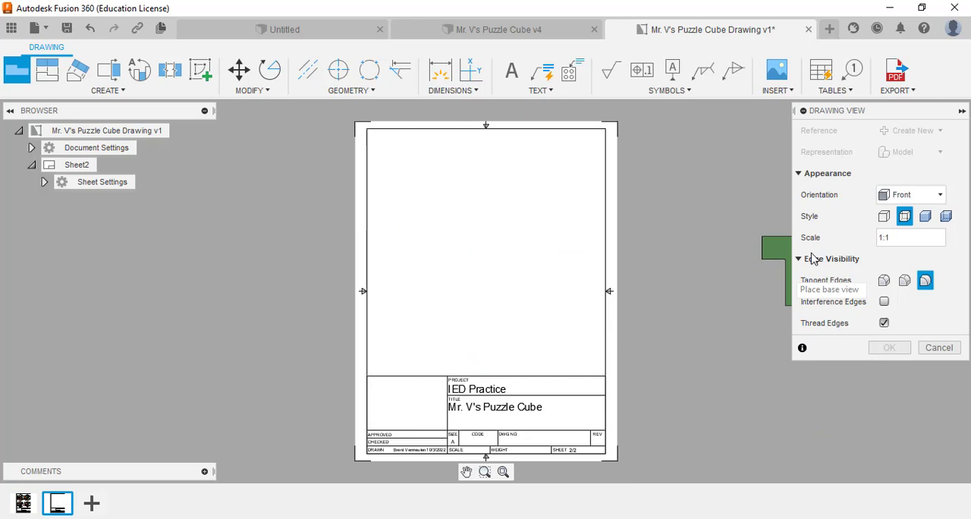
{"action": "left_click", "coordinate": [910, 194]}
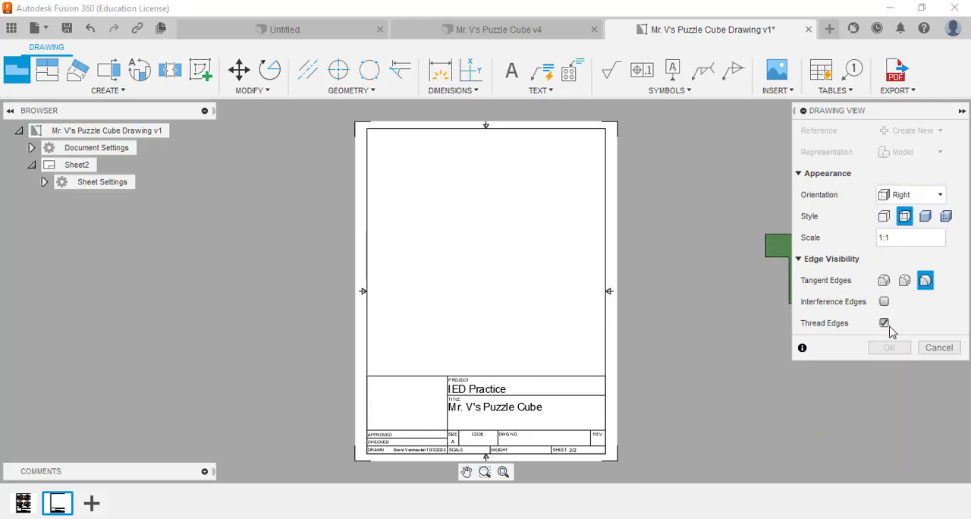
{"action": "mouse_move", "coordinate": [412, 334]}
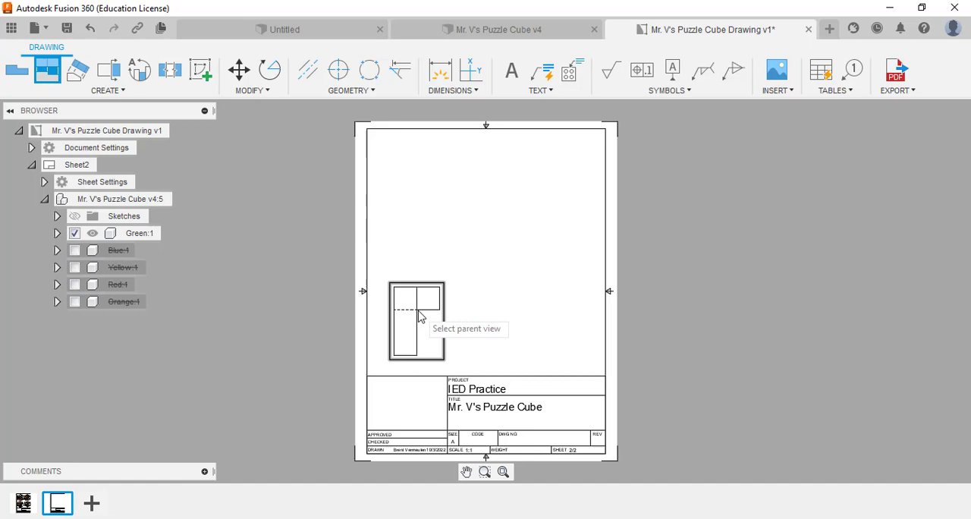
{"action": "left_click", "coordinate": [416, 318]}
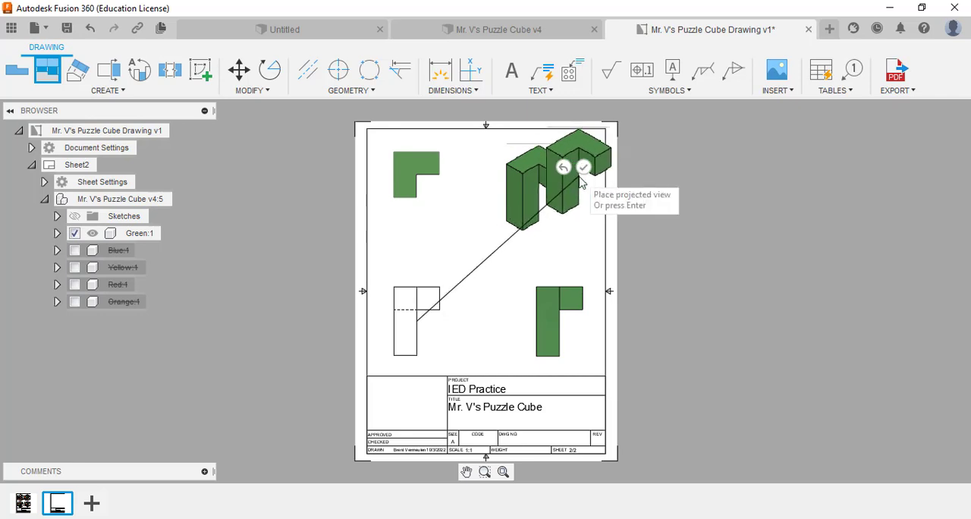
{"action": "left_click", "coordinate": [582, 168]}
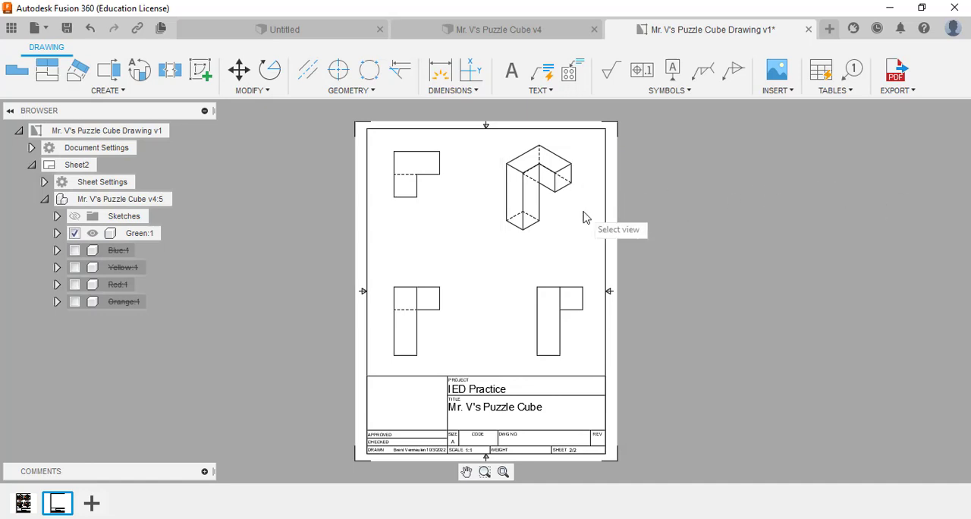
{"action": "left_click", "coordinate": [538, 187]}
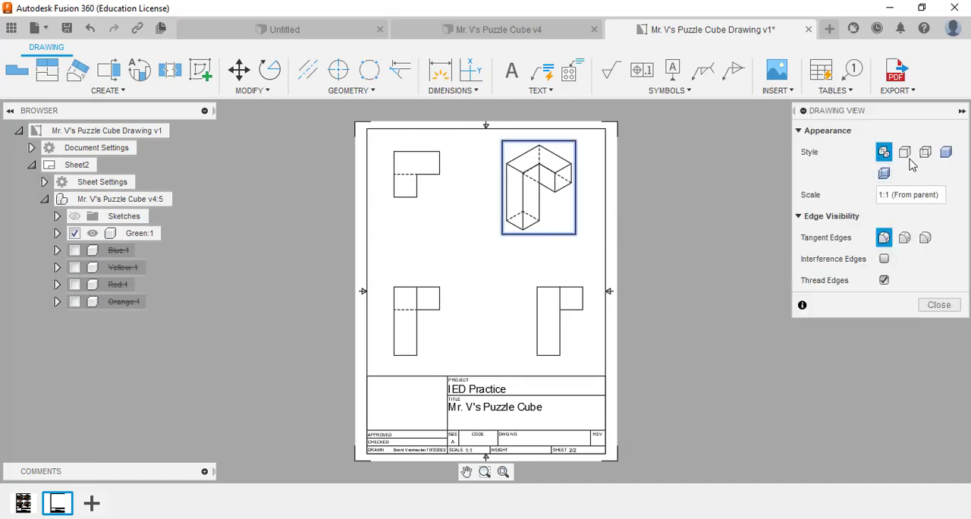
{"action": "left_click", "coordinate": [946, 152]}
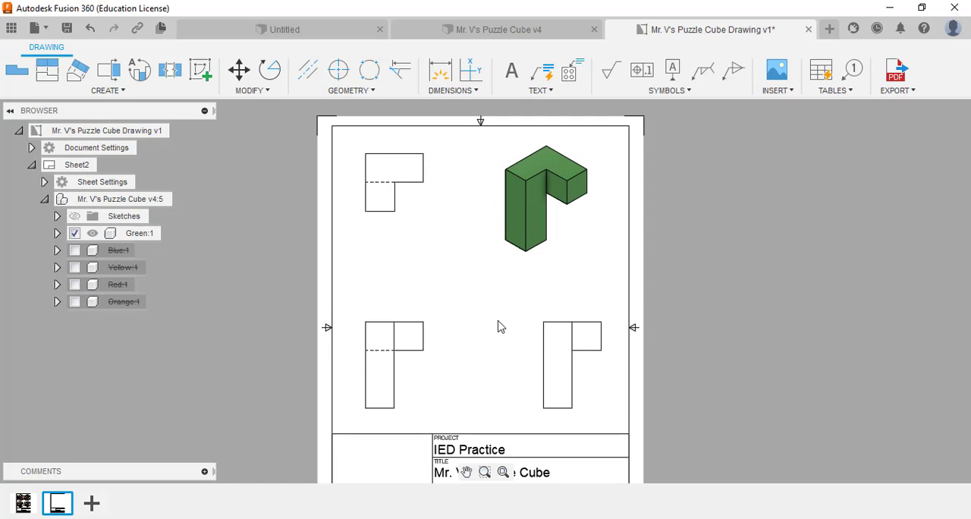
{"action": "mouse_move", "coordinate": [417, 264]}
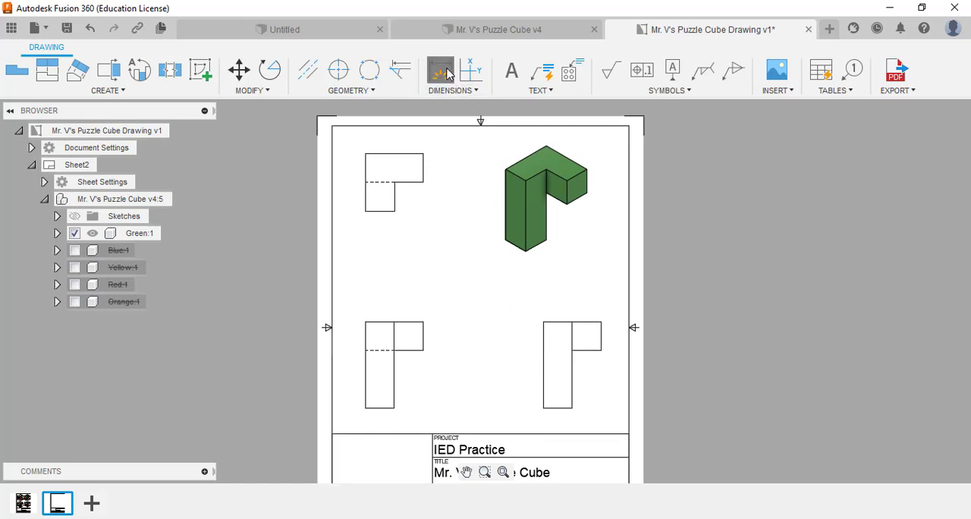
Dimension the green piece's front and side views with 1.5, .75, 1.5 and 2.25
{"action": "left_click", "coordinate": [440, 70]}
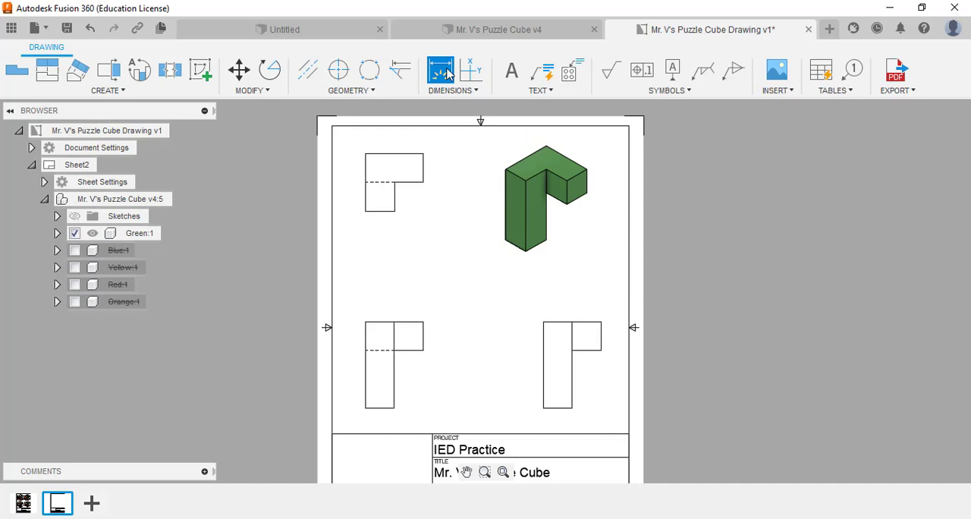
{"action": "left_click", "coordinate": [440, 70]}
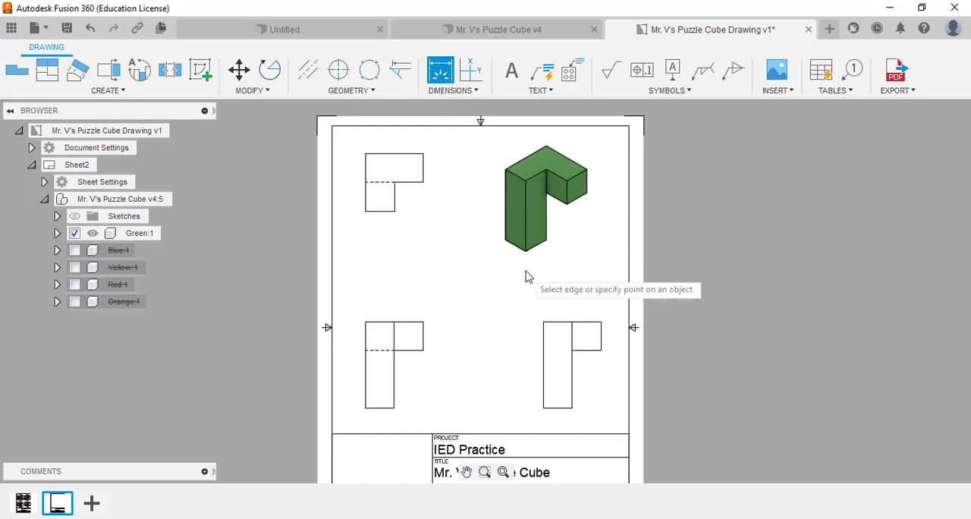
{"action": "mouse_move", "coordinate": [509, 373]}
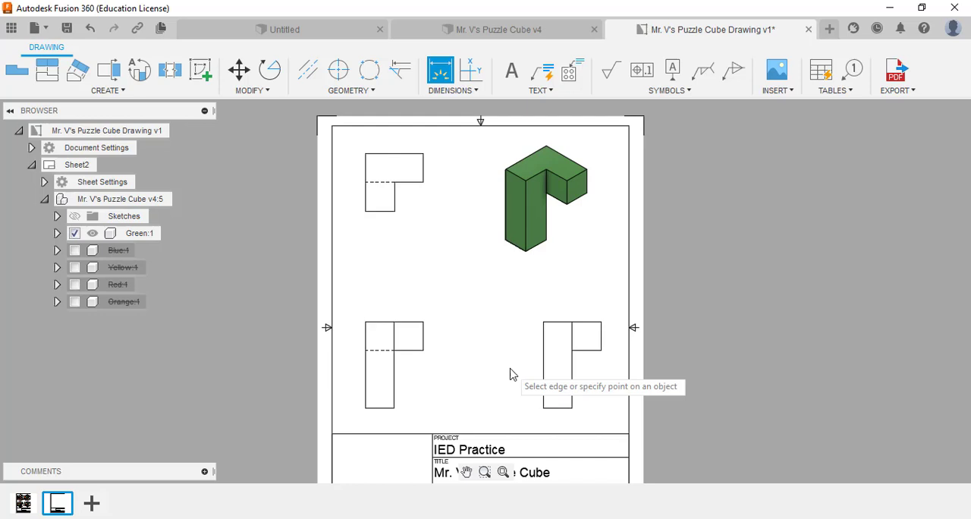
{"action": "mouse_move", "coordinate": [391, 409]}
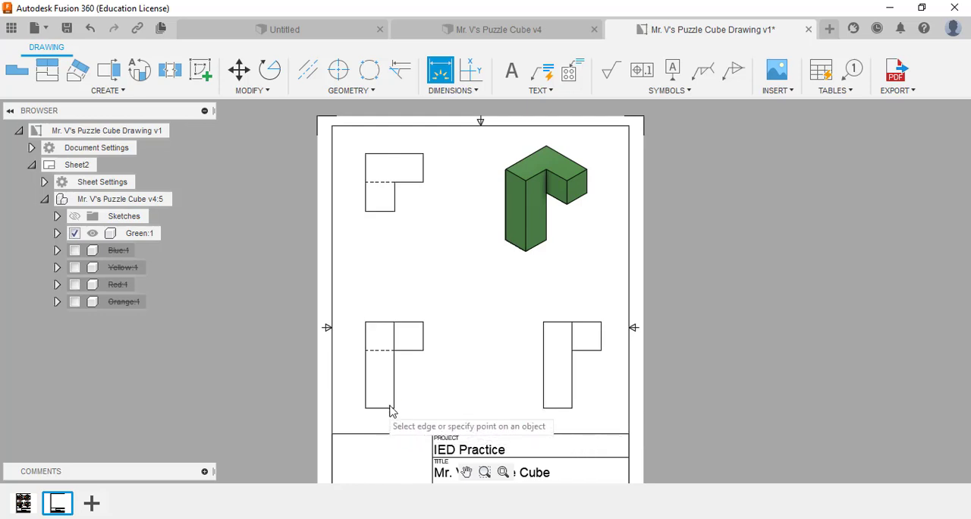
{"action": "mouse_move", "coordinate": [413, 394]}
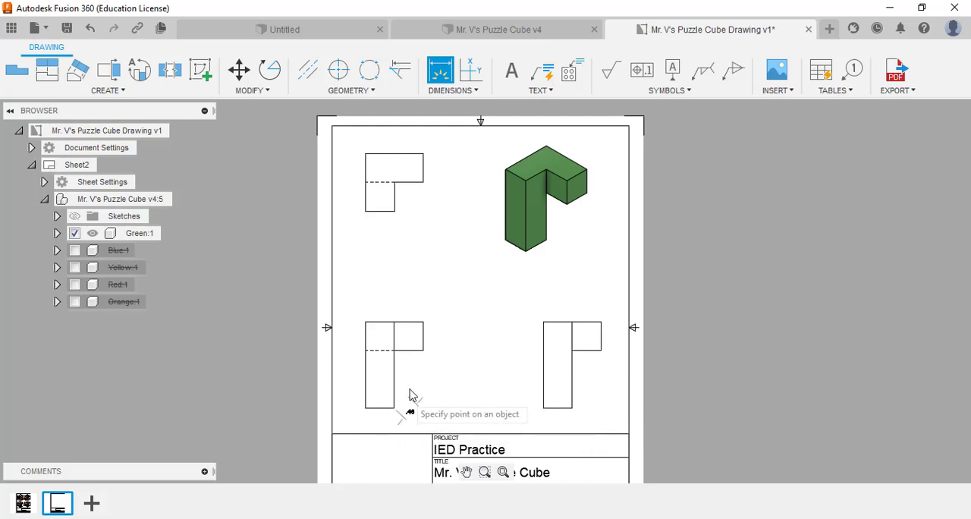
{"action": "mouse_move", "coordinate": [419, 340]}
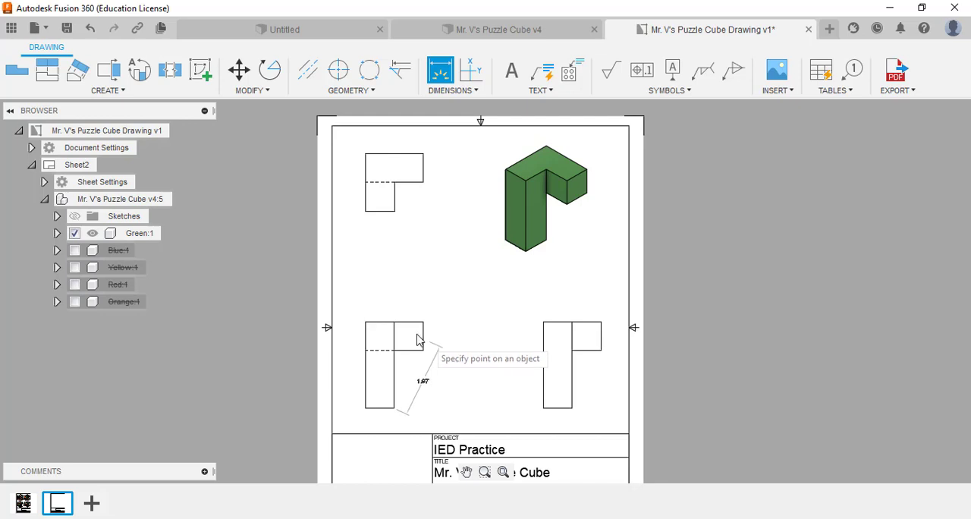
{"action": "left_click", "coordinate": [394, 321]}
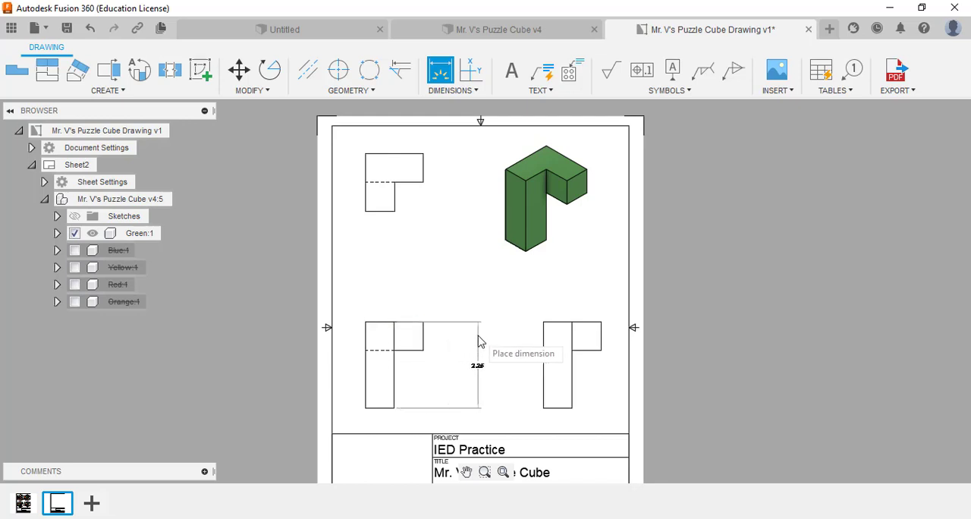
{"action": "left_click", "coordinate": [478, 342]}
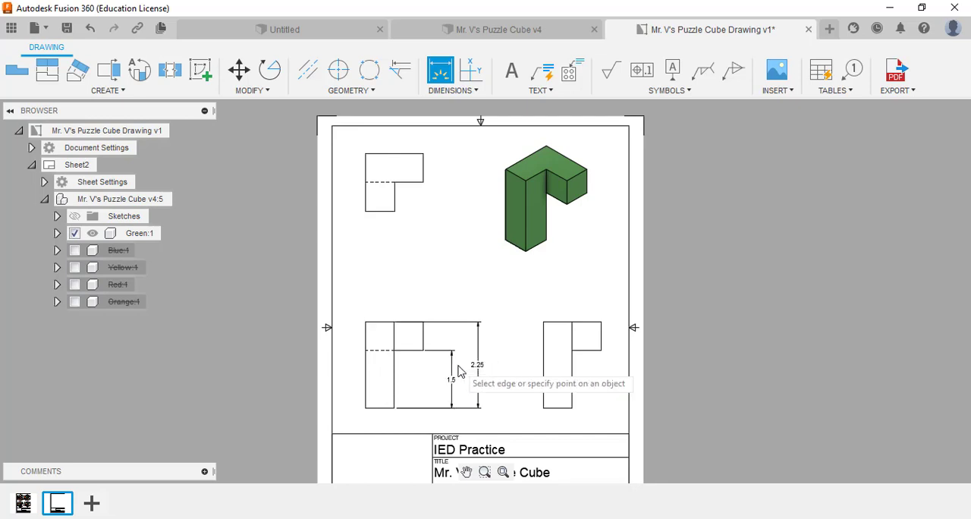
{"action": "mouse_move", "coordinate": [416, 426]}
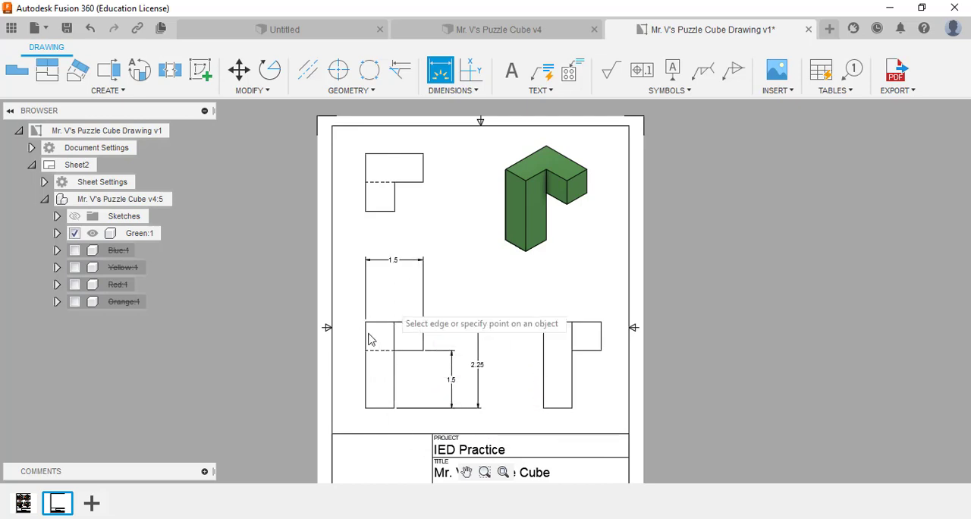
{"action": "left_click", "coordinate": [370, 337]}
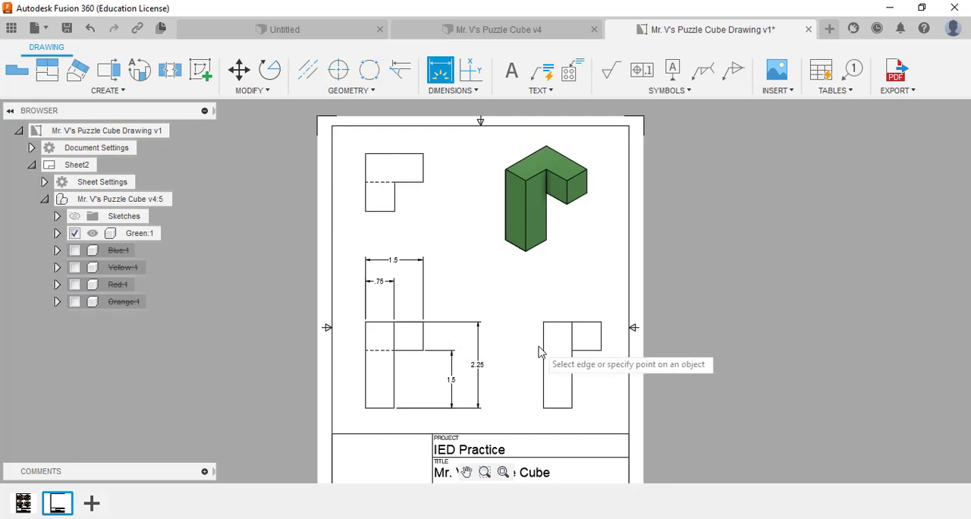
{"action": "left_click", "coordinate": [572, 330]}
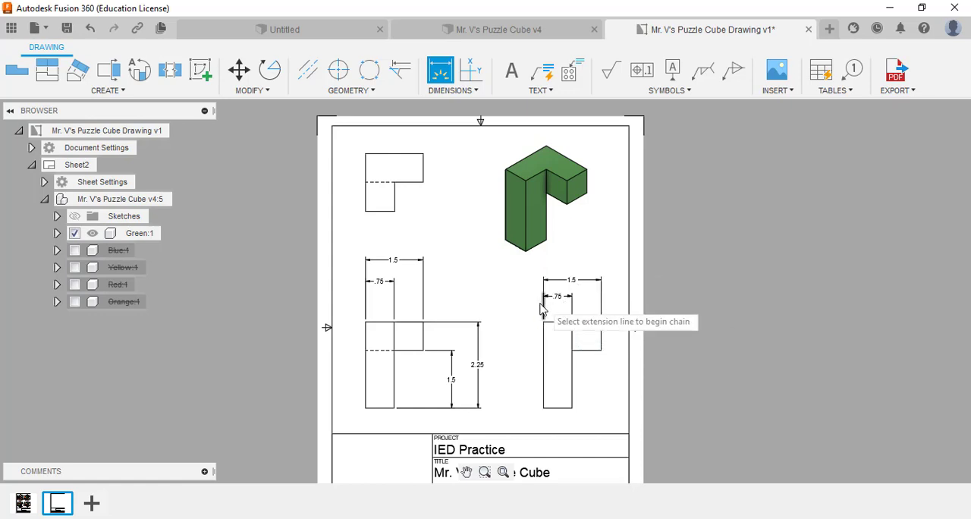
{"action": "scroll", "scroll_direction": "down", "scroll_amount": 3}
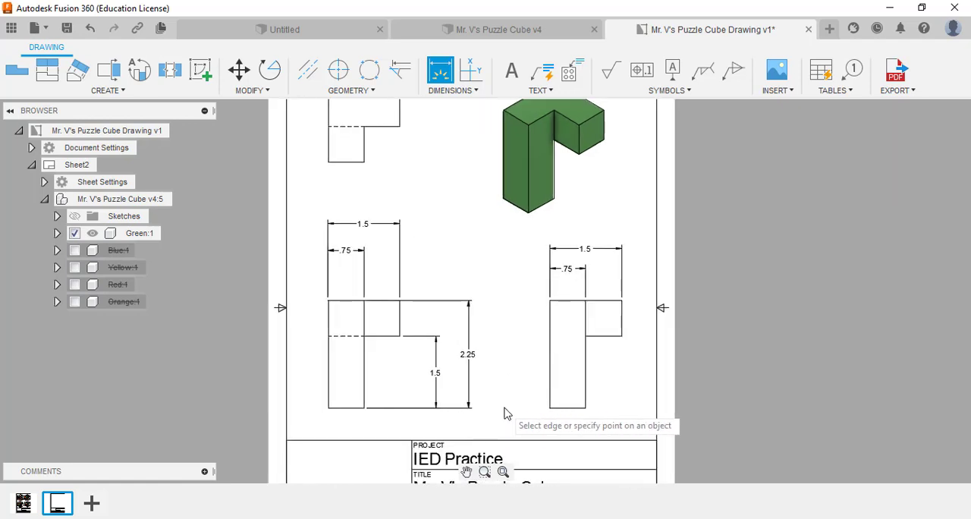
{"action": "mouse_move", "coordinate": [508, 355]}
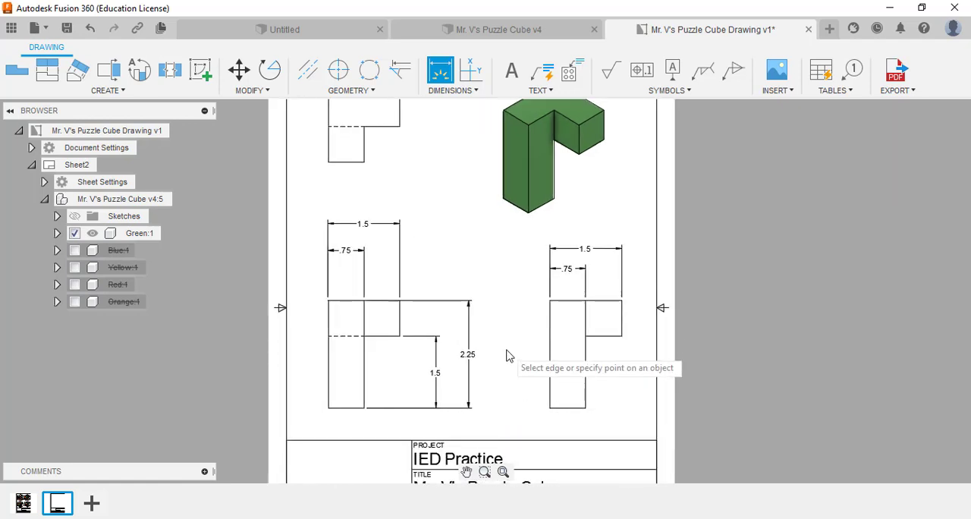
{"action": "mouse_move", "coordinate": [508, 367]}
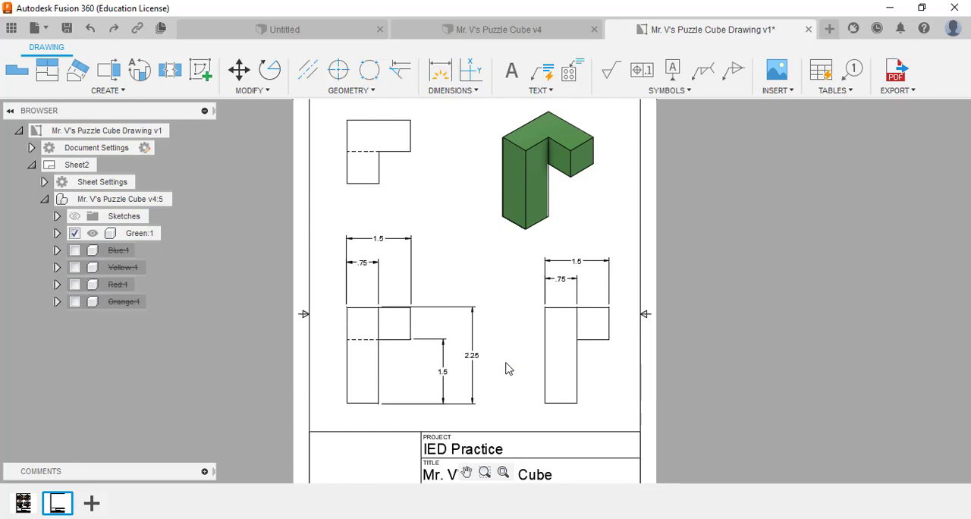
{"action": "mouse_move", "coordinate": [516, 361]}
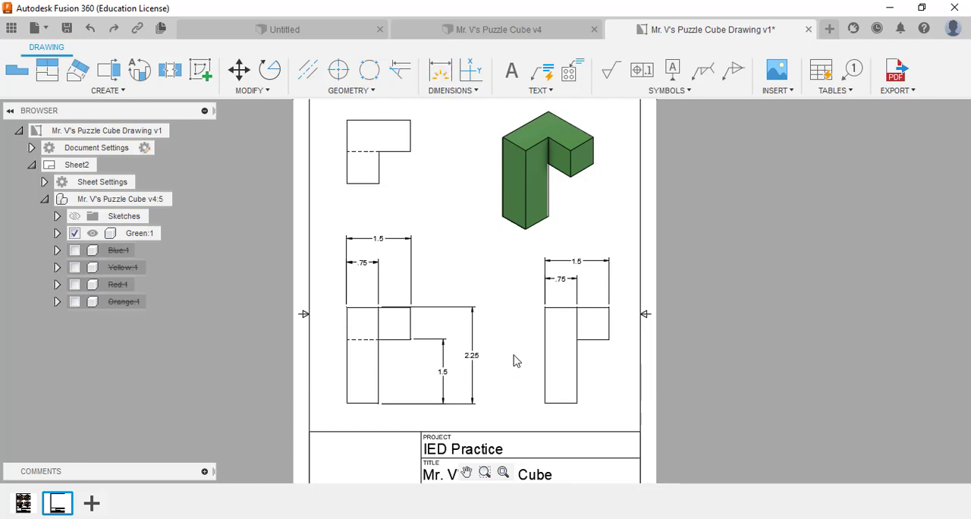
{"action": "mouse_move", "coordinate": [495, 358]}
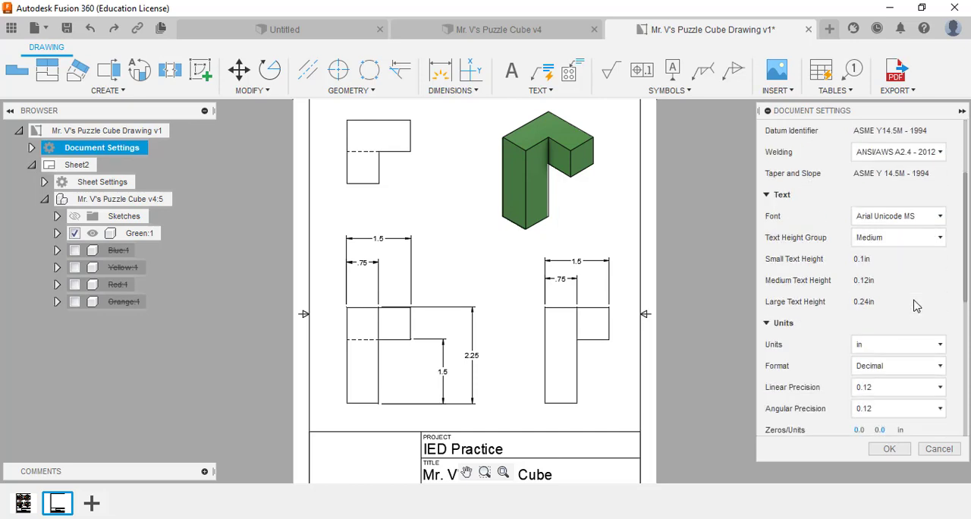
Set document units to inches with unit display so dimensions read 1.5in, .75in, 1.5in, 2.25in
{"action": "scroll", "scroll_direction": "down", "scroll_amount": 3}
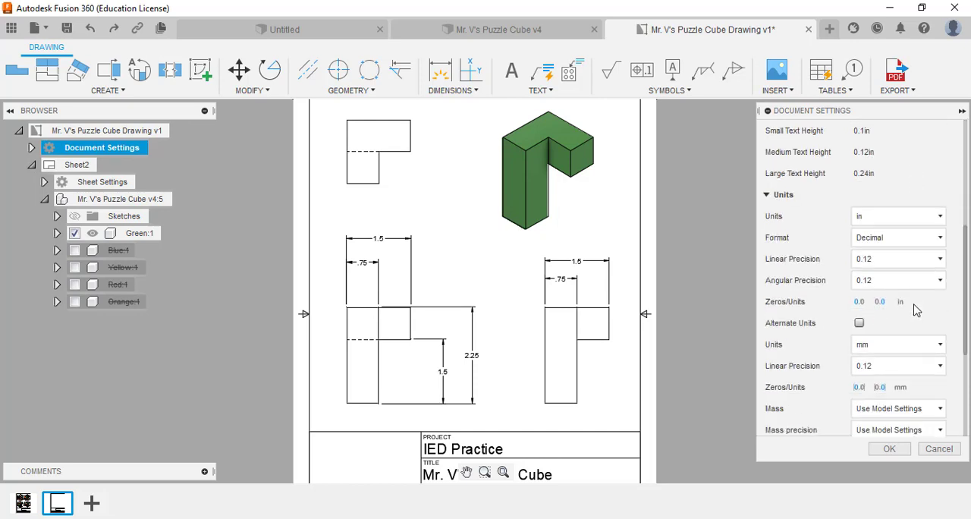
{"action": "scroll", "scroll_direction": "down", "scroll_amount": 3}
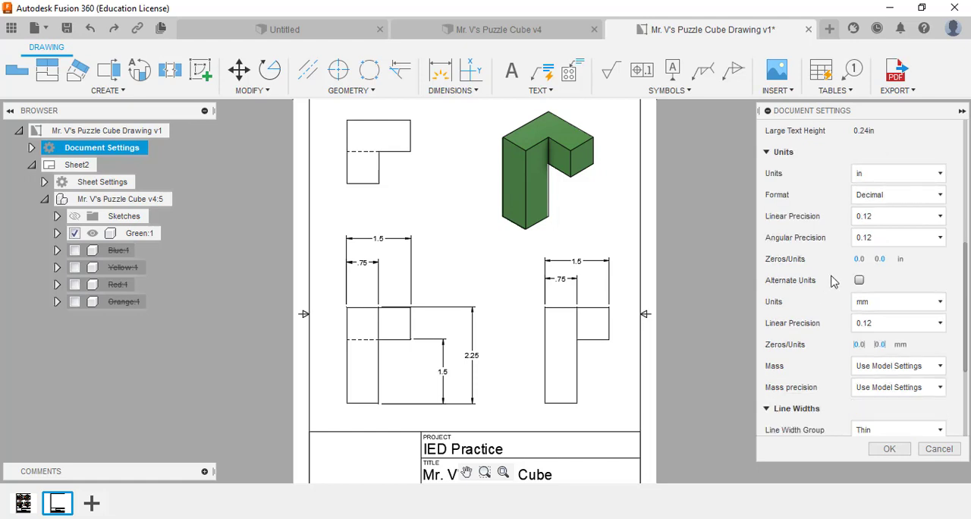
{"action": "mouse_move", "coordinate": [901, 258]}
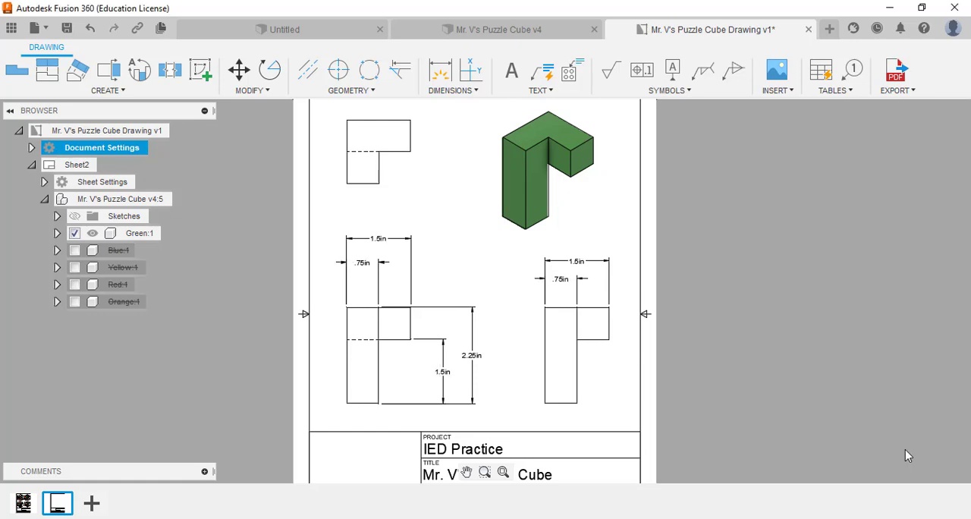
{"action": "mouse_move", "coordinate": [507, 255]}
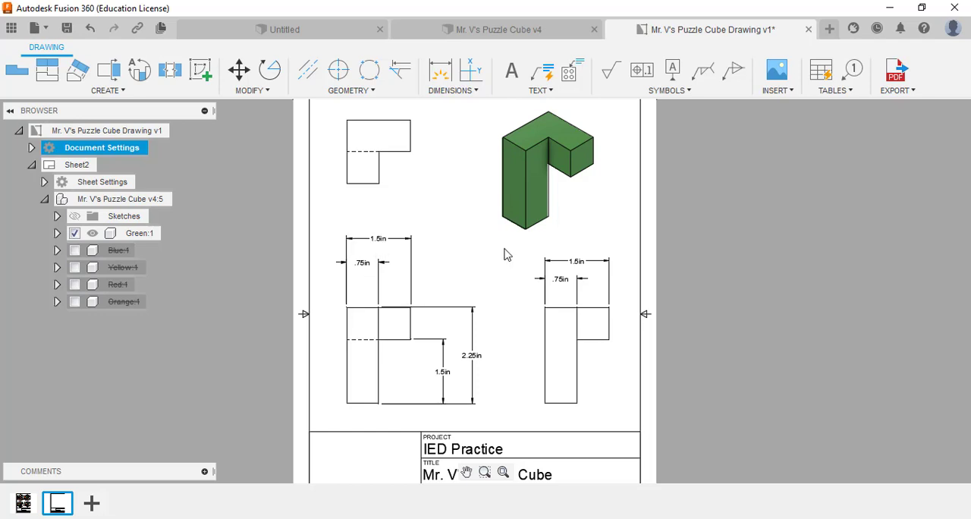
{"action": "mouse_move", "coordinate": [518, 388]}
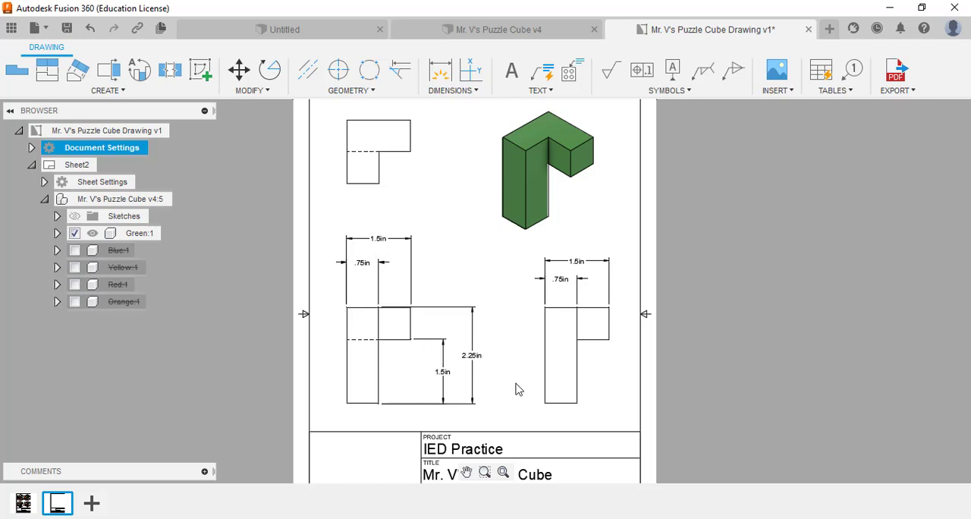
{"action": "mouse_move", "coordinate": [489, 302]}
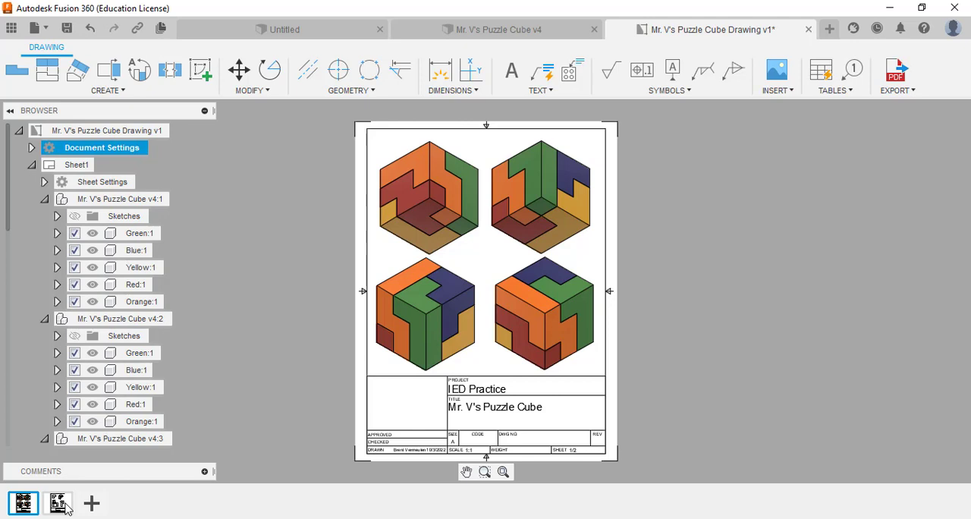
{"action": "left_click", "coordinate": [58, 504]}
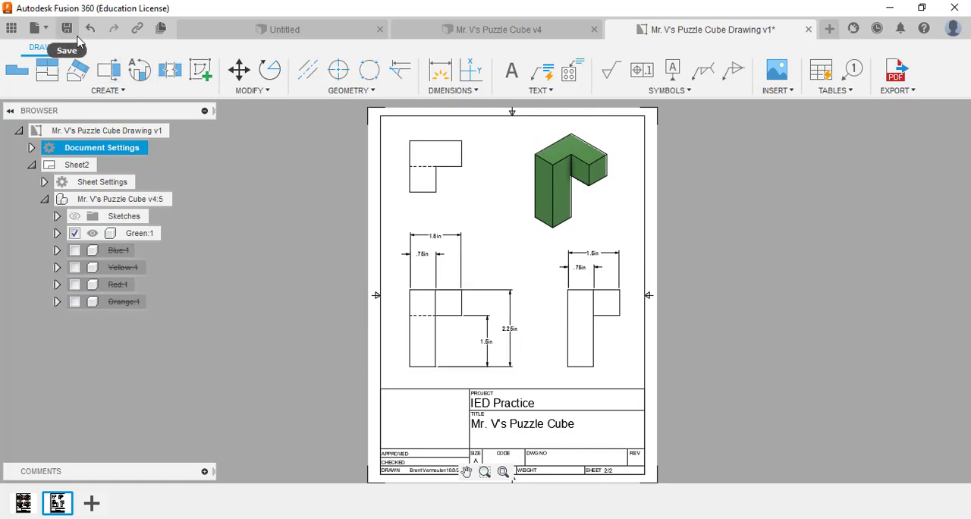
Save the drawing as version 1 and return to the Mr. V's Puzzle Cube v4 model
{"action": "left_click", "coordinate": [66, 27]}
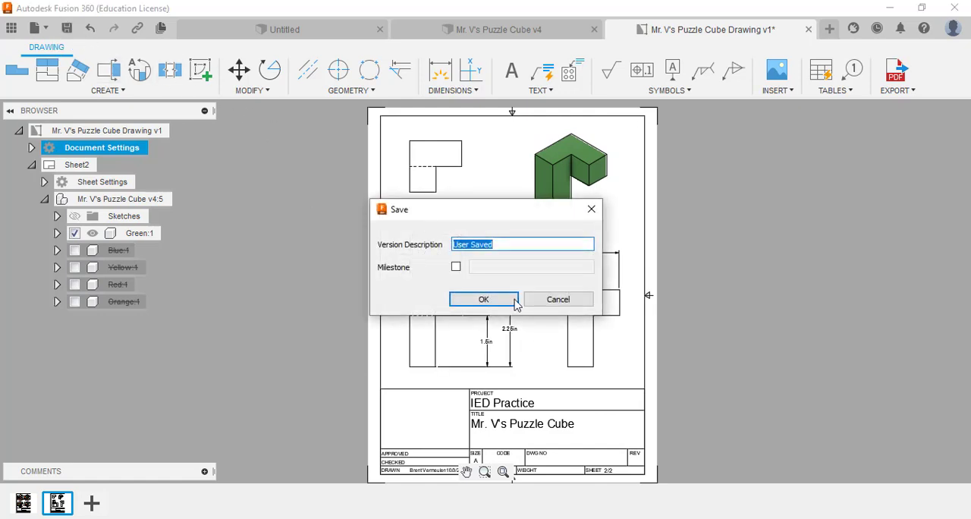
{"action": "left_click", "coordinate": [482, 297]}
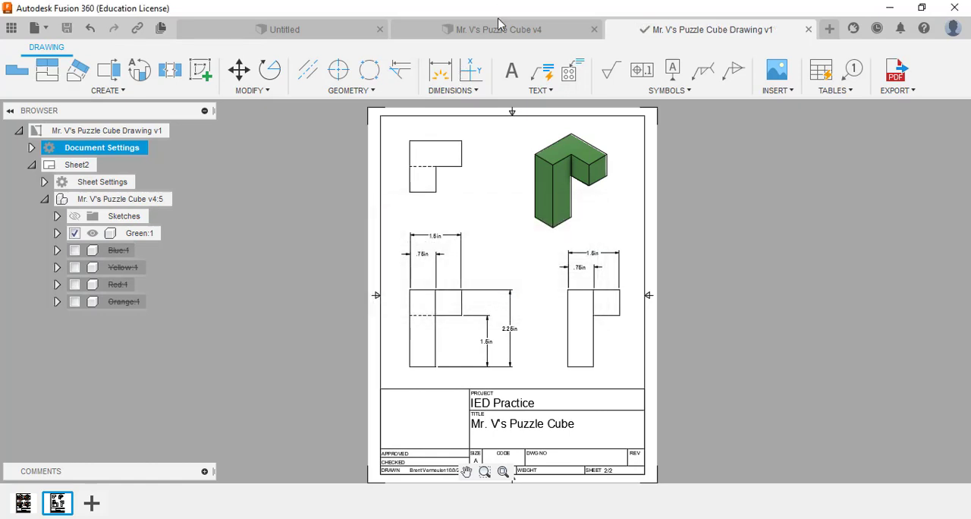
{"action": "left_click", "coordinate": [494, 29]}
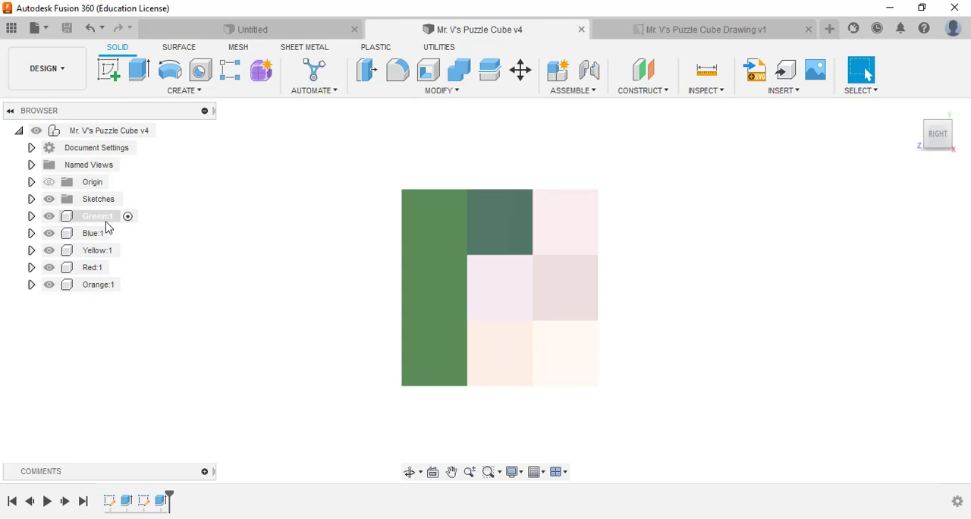
Select Blue:1 in the browser, check it from an angle, return to Right view and bring up its actions
{"action": "left_click", "coordinate": [92, 234]}
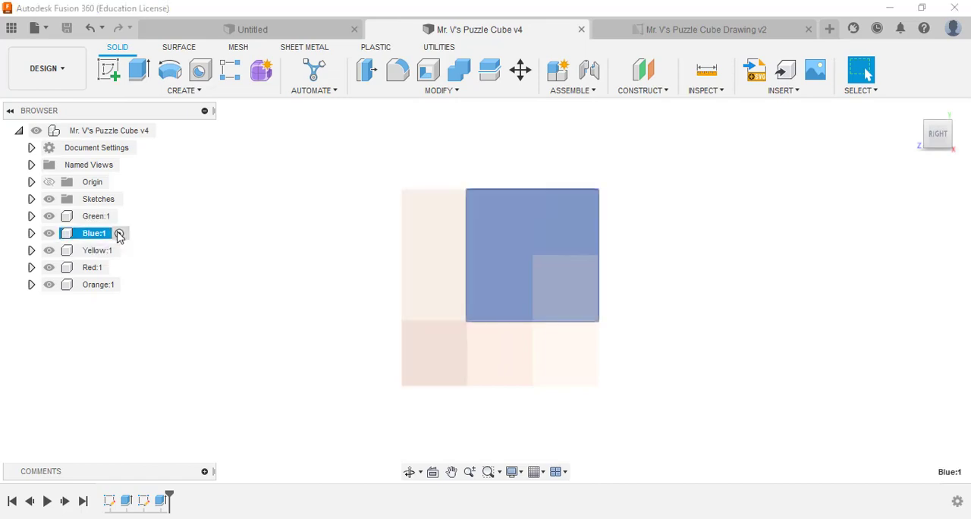
{"action": "mouse_move", "coordinate": [919, 116]}
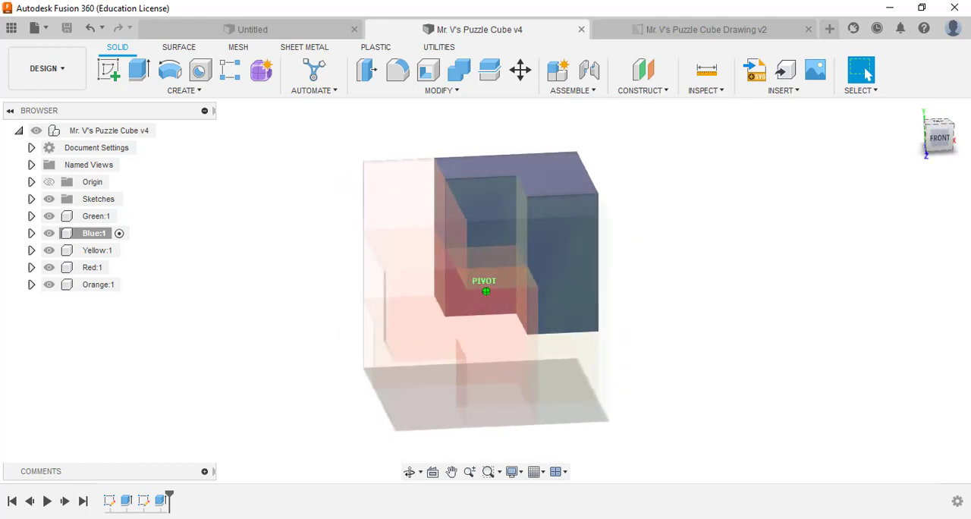
{"action": "left_click", "coordinate": [940, 140]}
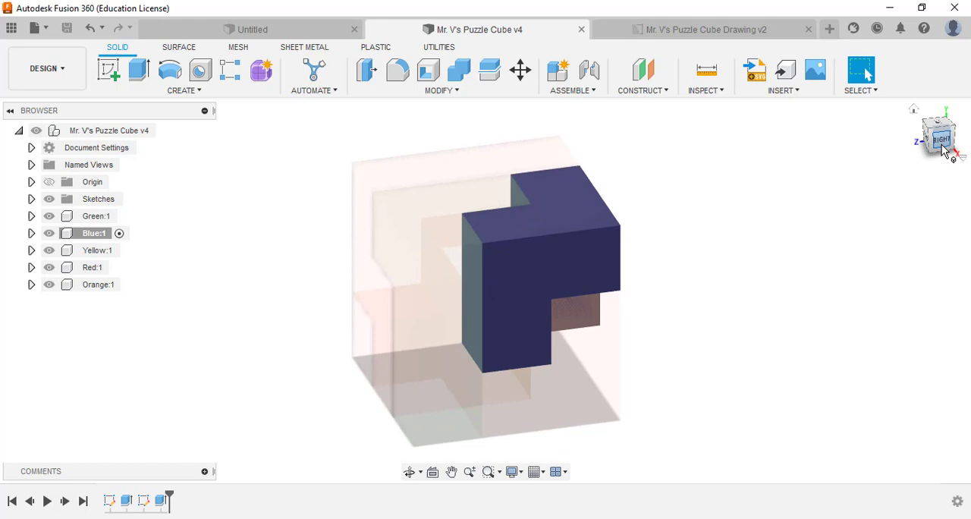
{"action": "left_click", "coordinate": [940, 140]}
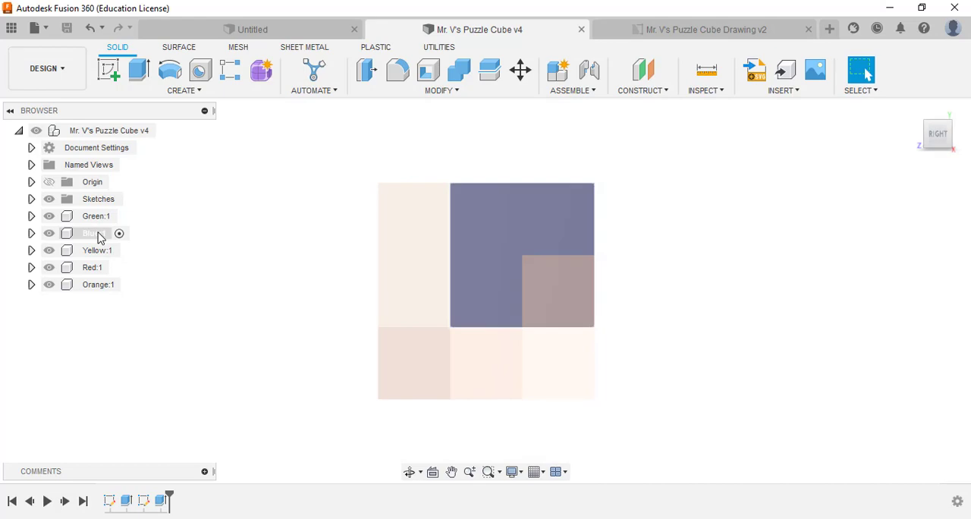
{"action": "right_click", "coordinate": [89, 234]}
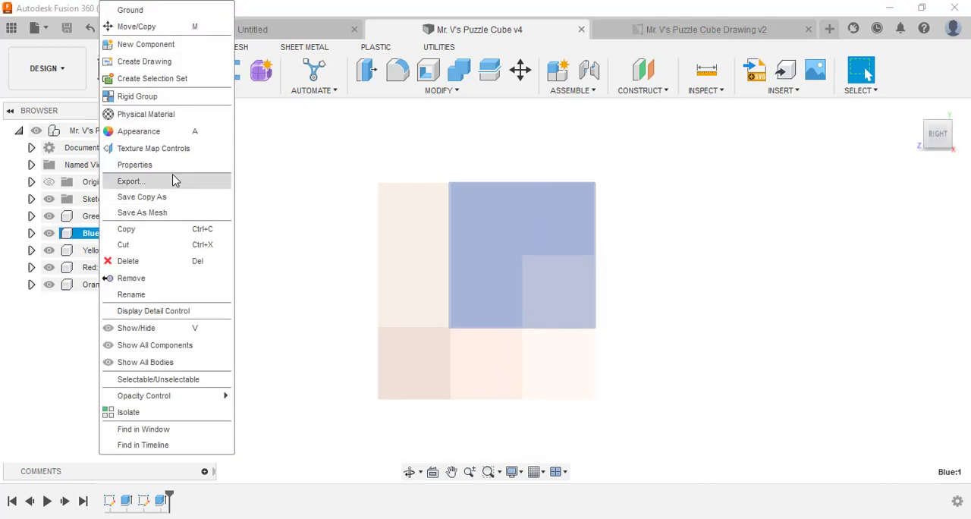
Create a drawing of the Blue piece as a new sheet in Mr. V's Puzzle Cube Drawing
{"action": "left_click", "coordinate": [144, 61]}
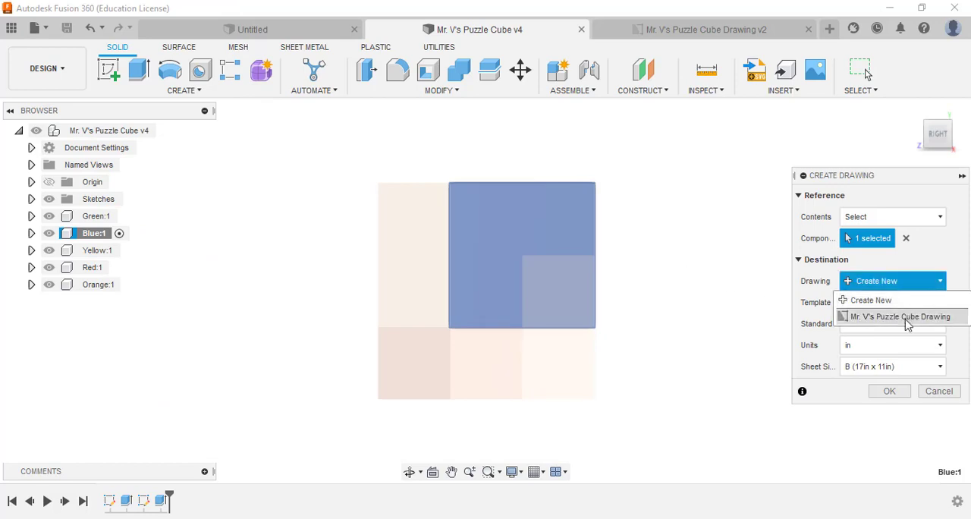
{"action": "left_click", "coordinate": [901, 315]}
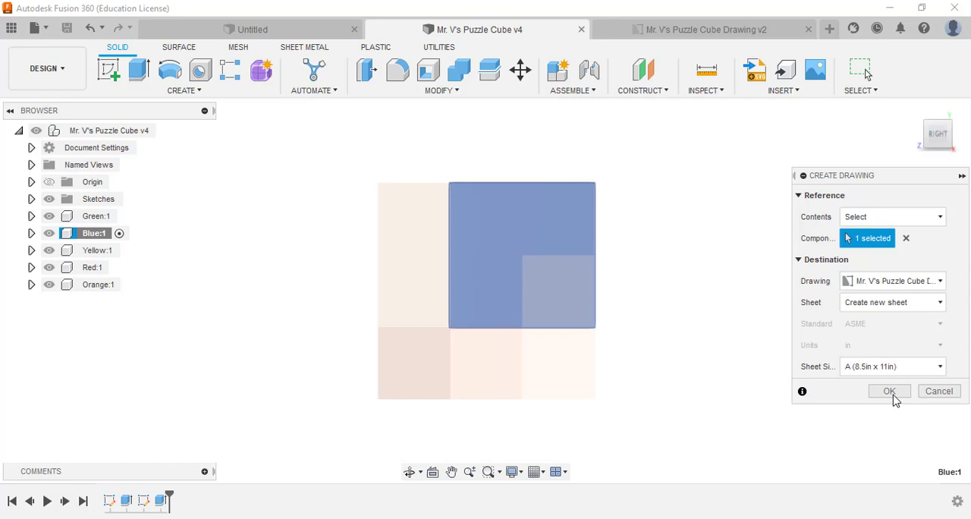
{"action": "left_click", "coordinate": [889, 391]}
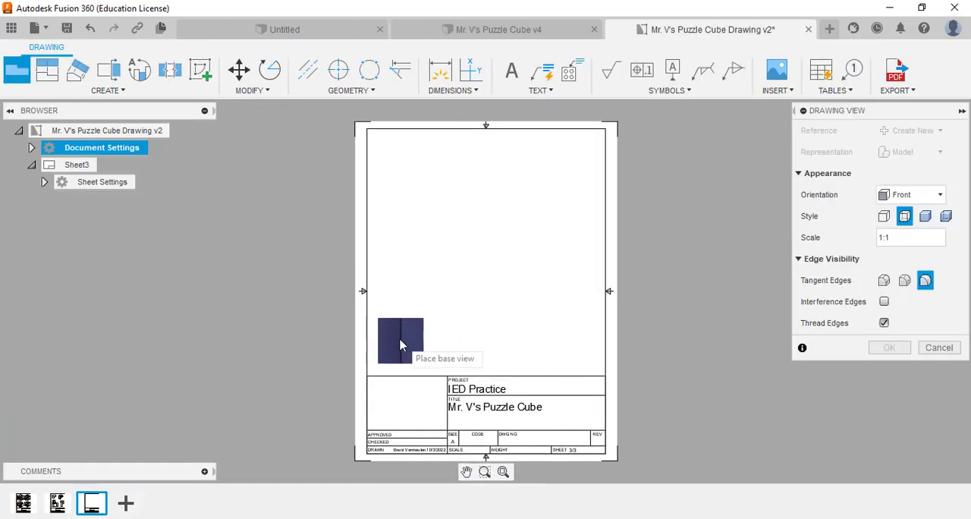
Place the Blue piece's front base view lower left and a projected top view above it
{"action": "left_click", "coordinate": [939, 194]}
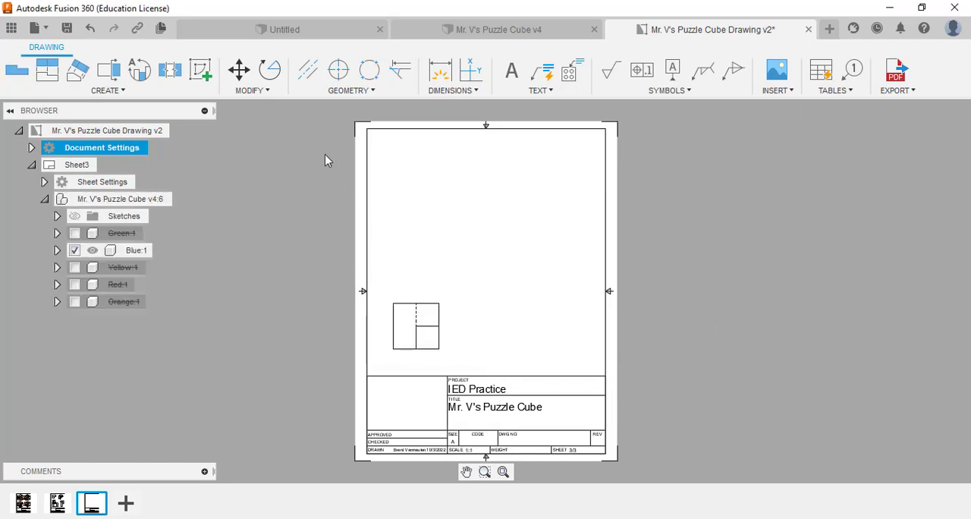
{"action": "left_click", "coordinate": [47, 70]}
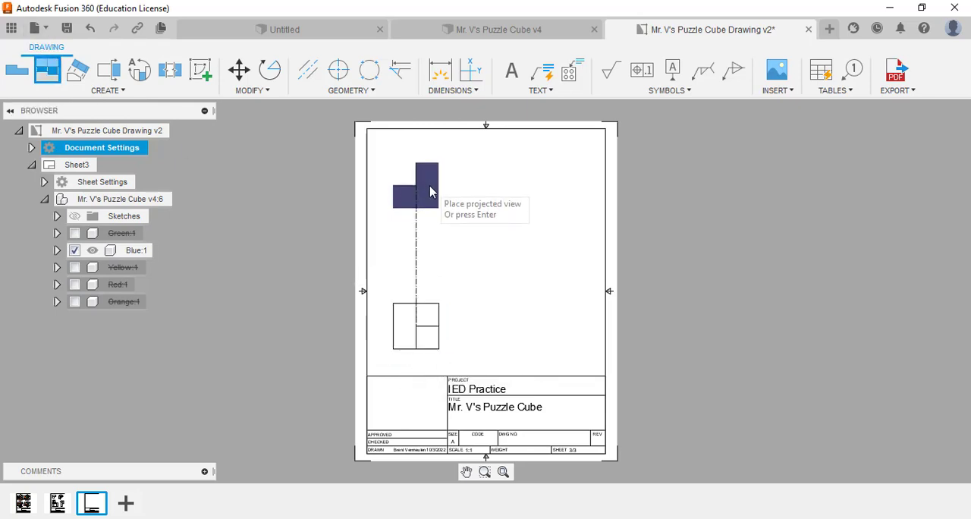
{"action": "left_click", "coordinate": [553, 179]}
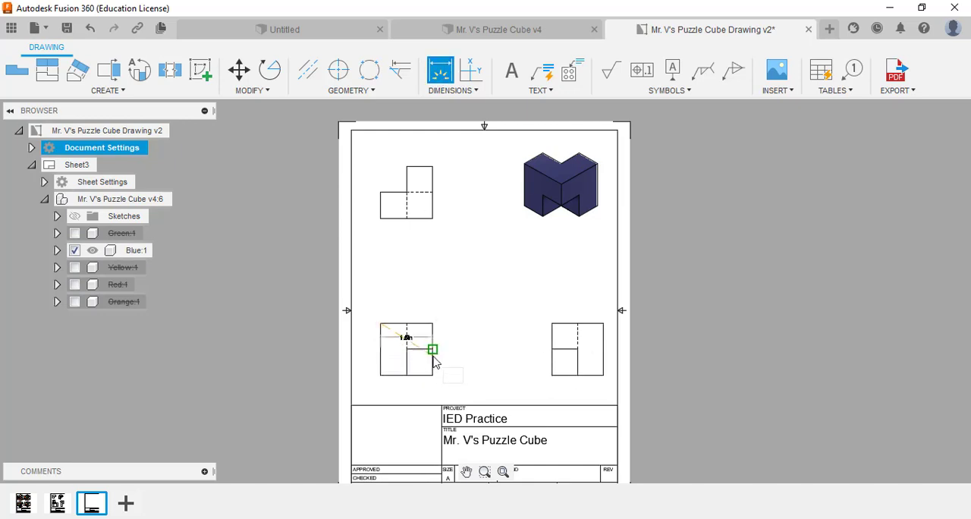
Add the 1.5in width dimension on the side view and .75in dimension on the front view
{"action": "left_click", "coordinate": [433, 349]}
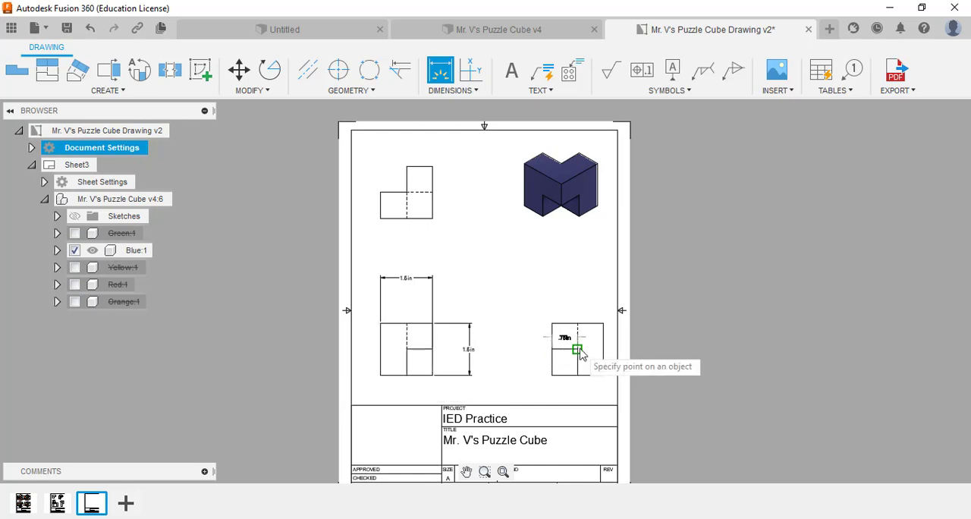
{"action": "mouse_move", "coordinate": [577, 281]}
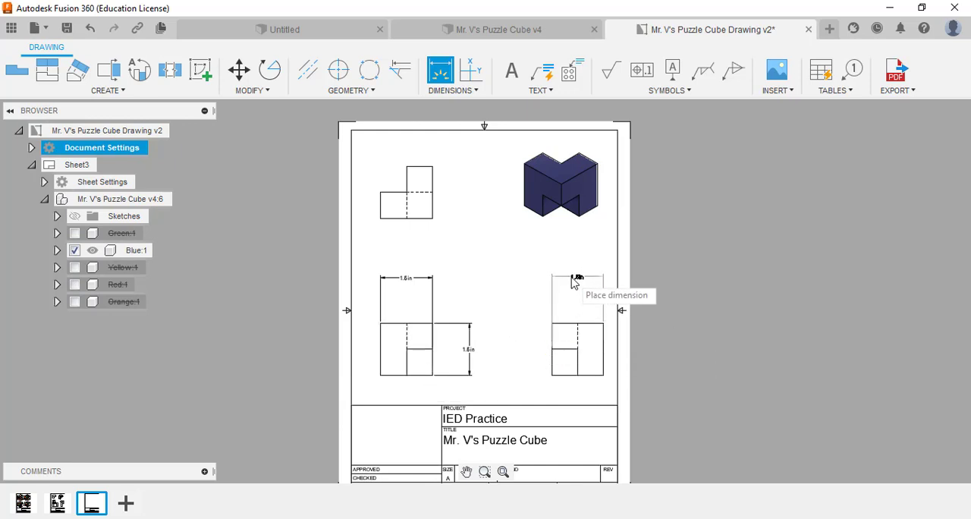
{"action": "left_click", "coordinate": [577, 276]}
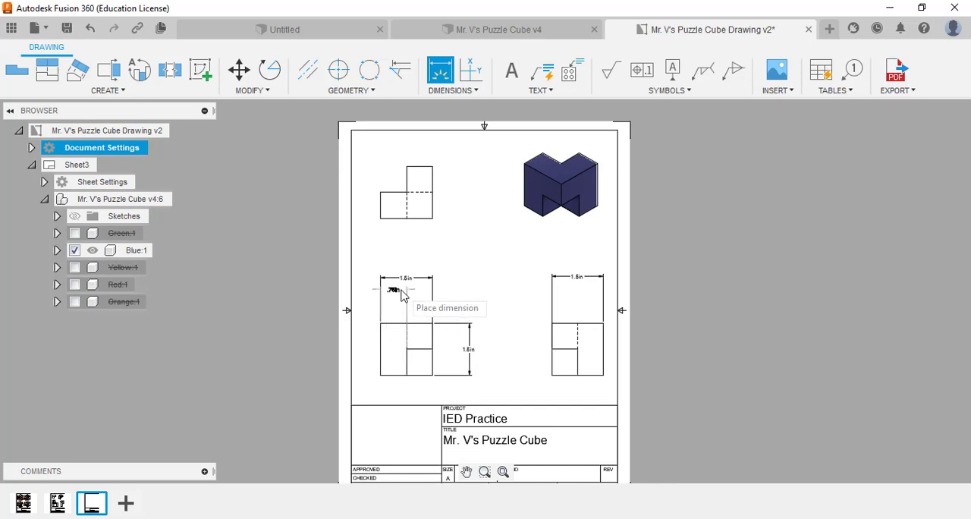
{"action": "left_click", "coordinate": [402, 294]}
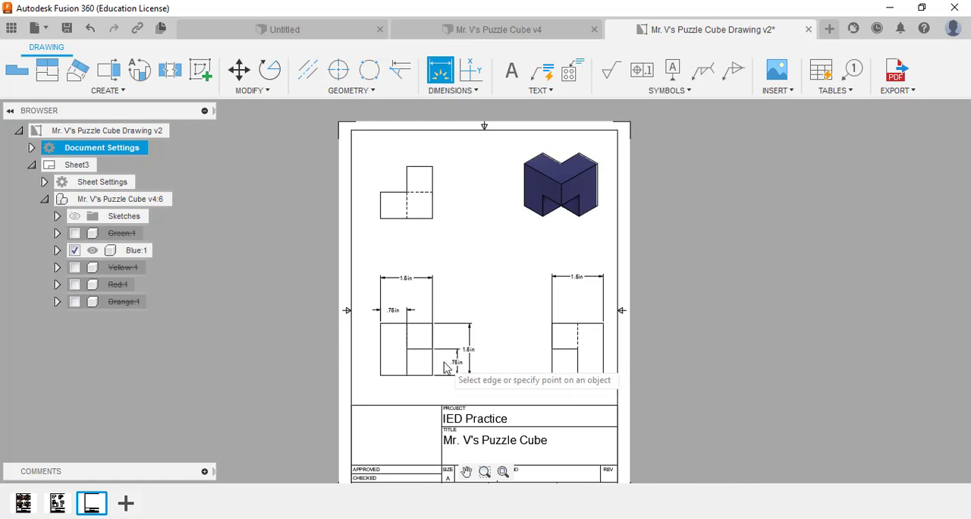
{"action": "mouse_move", "coordinate": [553, 350]}
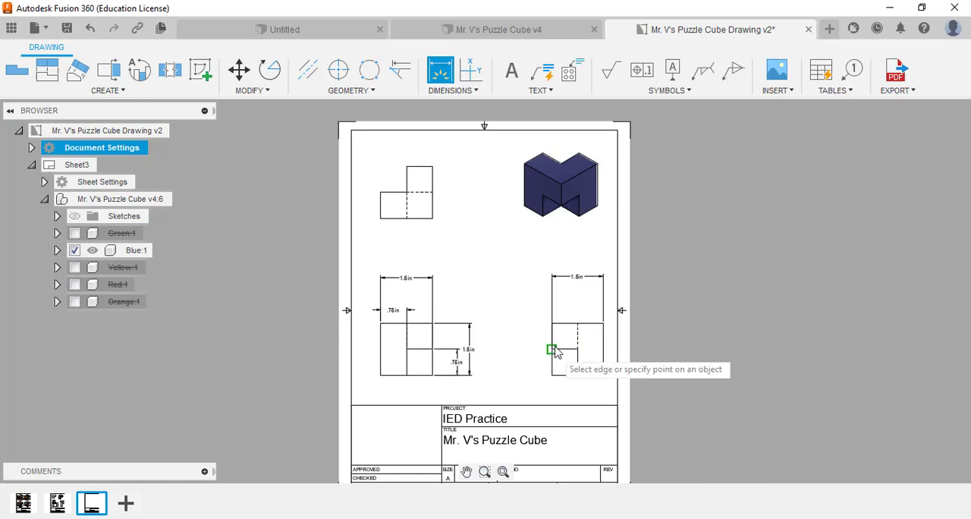
{"action": "mouse_move", "coordinate": [552, 324]}
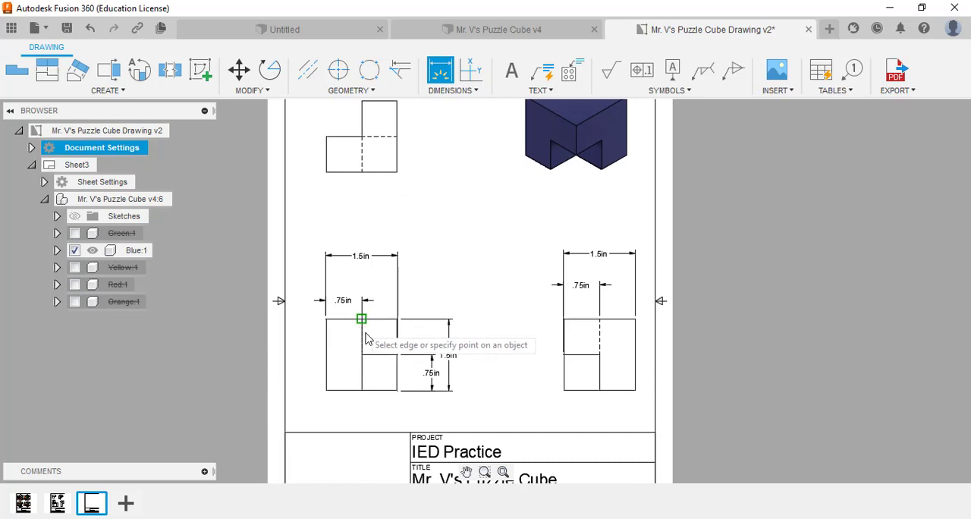
{"action": "mouse_move", "coordinate": [367, 376]}
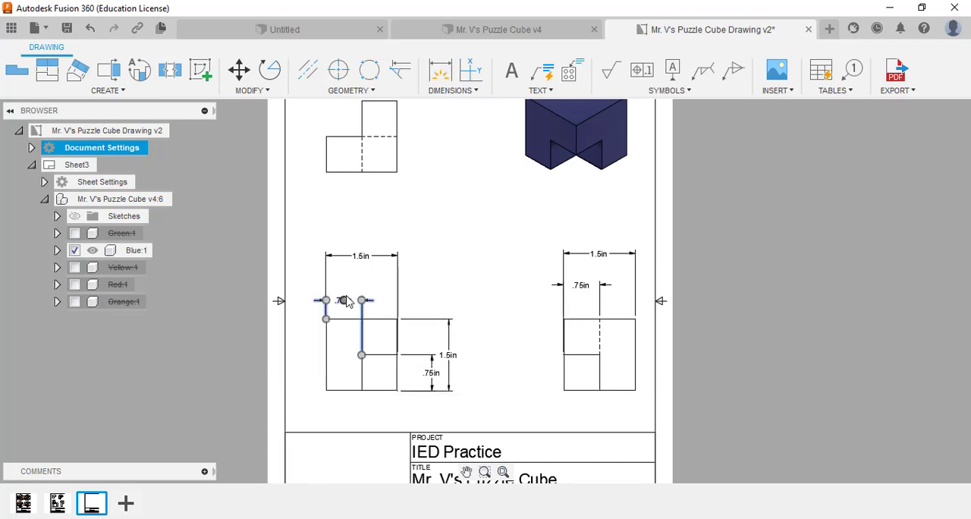
Delete the front view's top .75in dimension and place it again, zooming to fit the sheet
{"action": "right_click", "coordinate": [343, 300]}
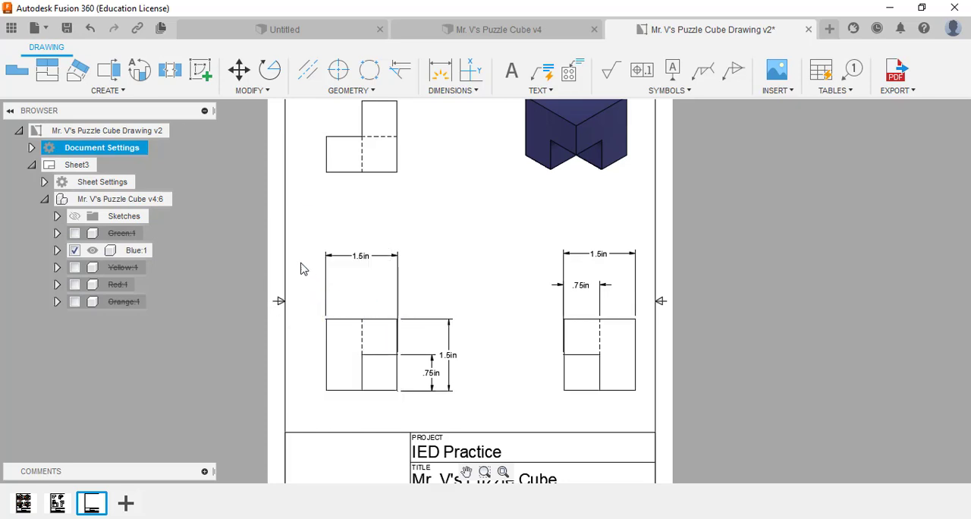
{"action": "left_click", "coordinate": [439, 70]}
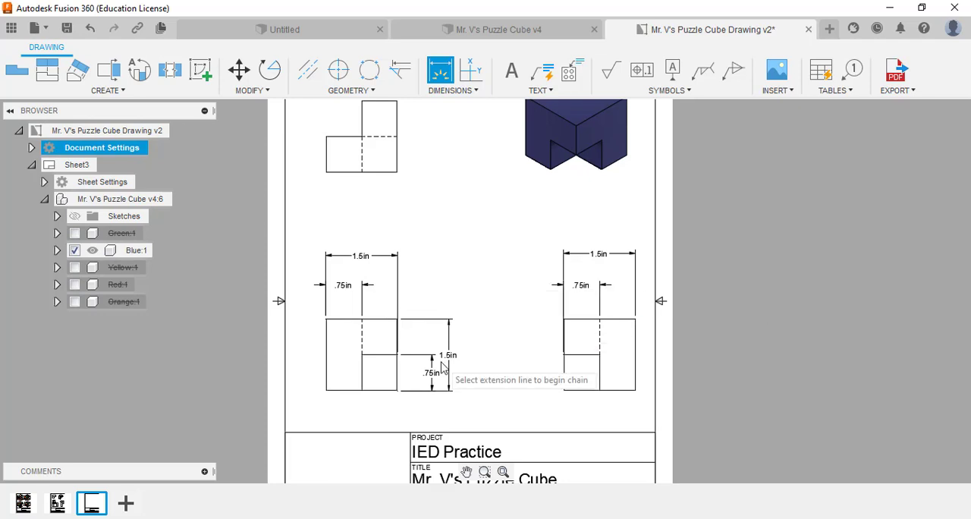
{"action": "scroll", "scroll_direction": "up", "scroll_amount": 3}
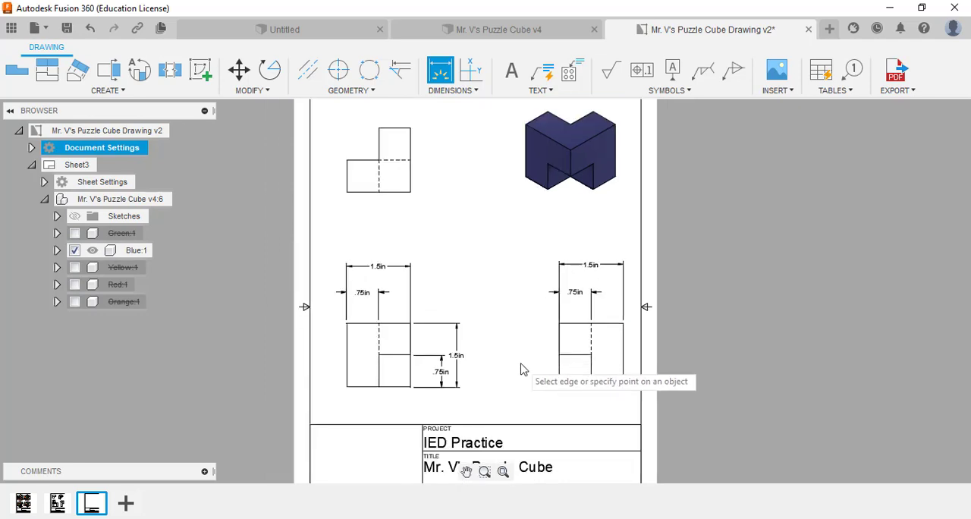
{"action": "mouse_move", "coordinate": [500, 343]}
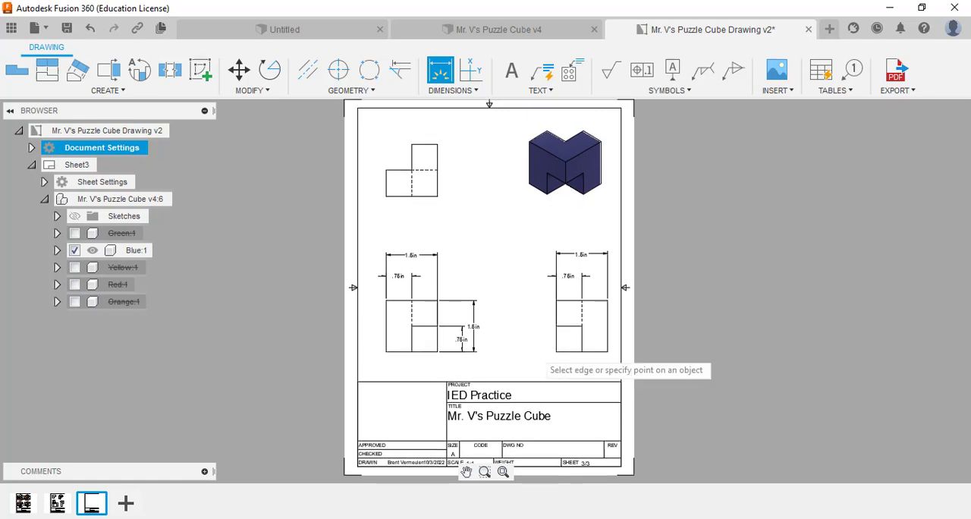
{"action": "mouse_move", "coordinate": [541, 361]}
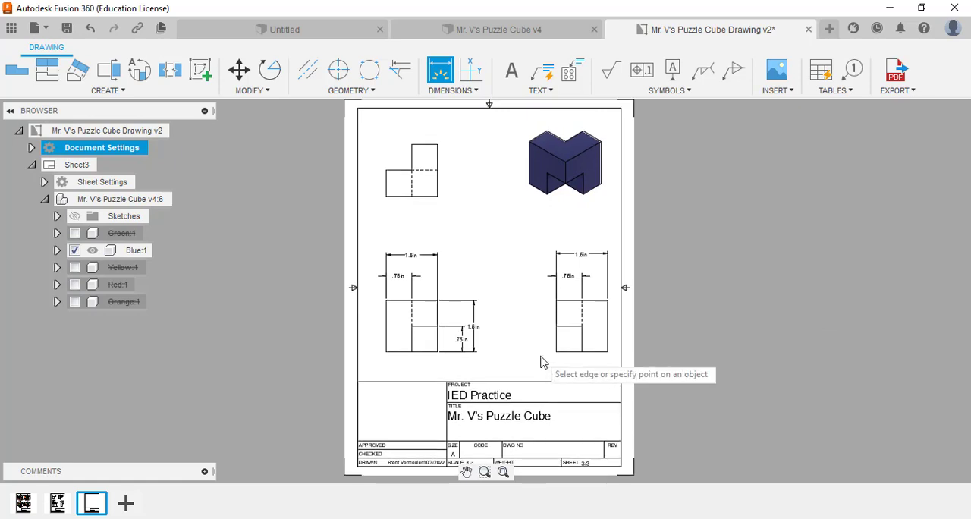
{"action": "mouse_move", "coordinate": [664, 258]}
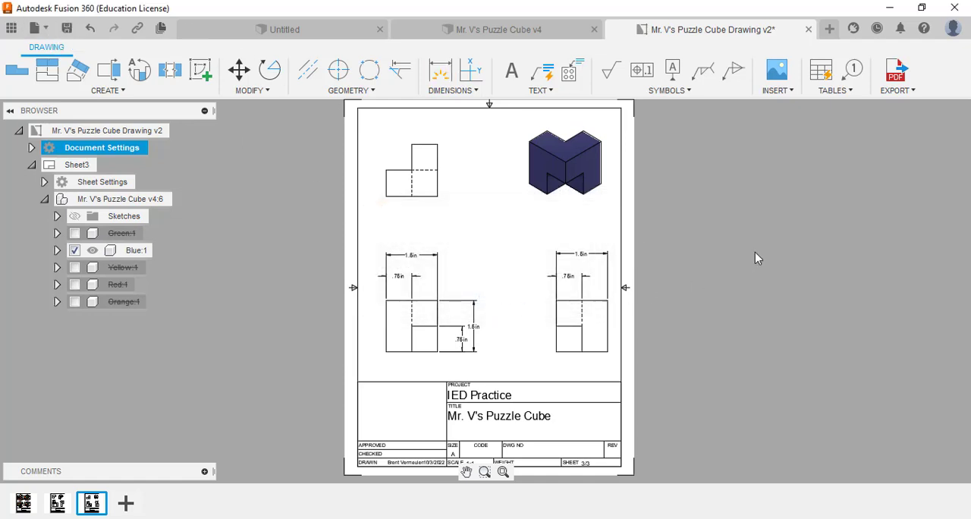
Export all sheets as PDF Mr. V's Puzzle Cube Drawing v3 to Downloads with Open PDF ticked
{"action": "left_click", "coordinate": [897, 69]}
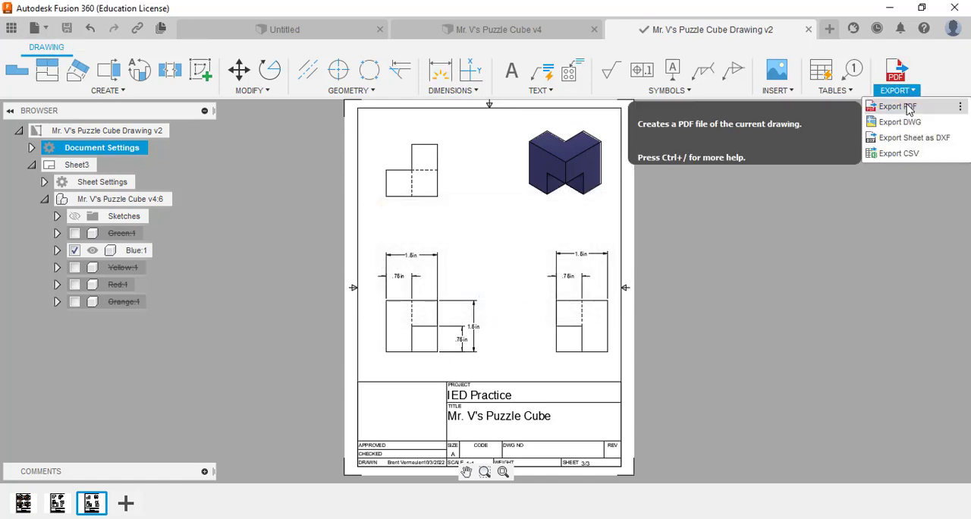
{"action": "left_click", "coordinate": [898, 107]}
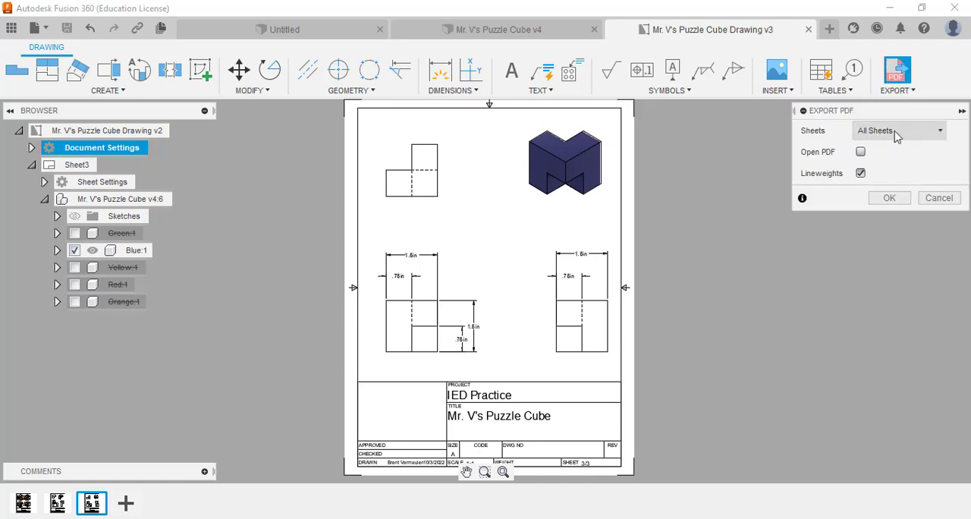
{"action": "left_click", "coordinate": [860, 152]}
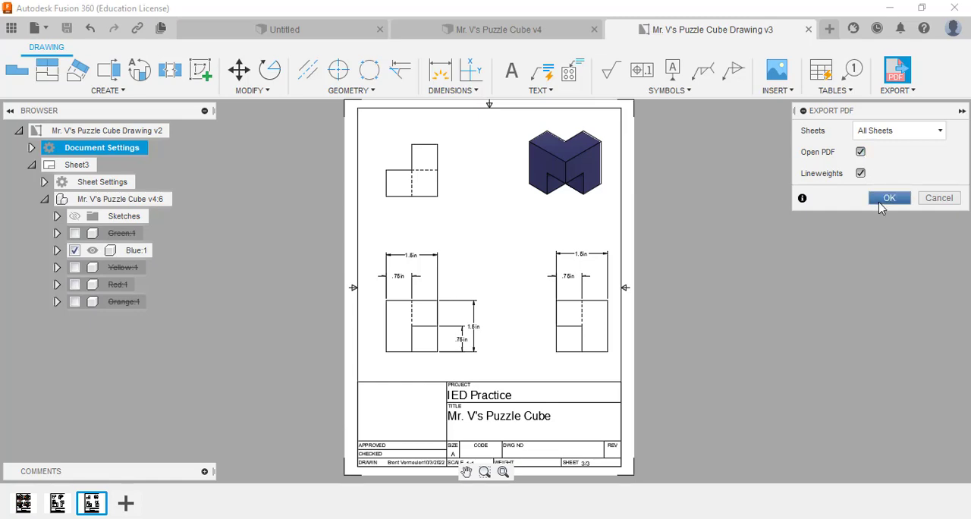
{"action": "left_click", "coordinate": [889, 198]}
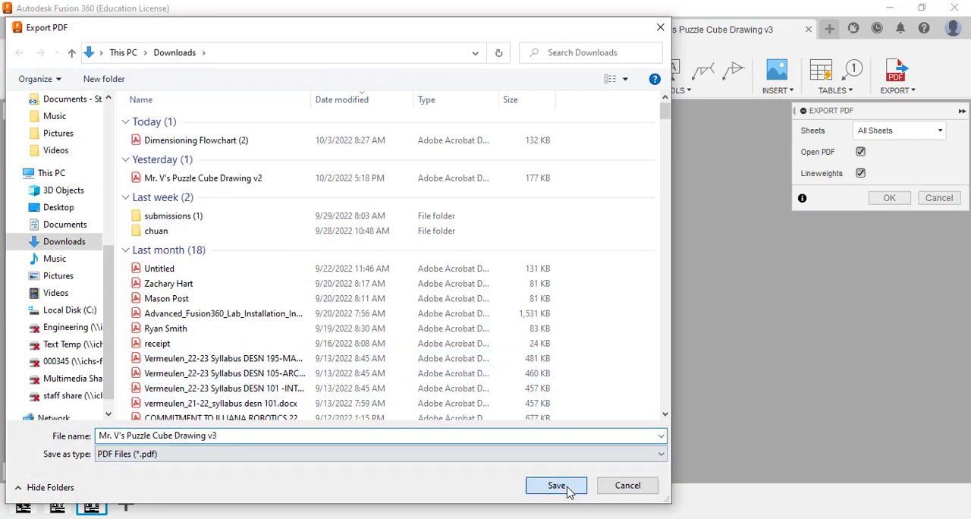
{"action": "left_click", "coordinate": [555, 486]}
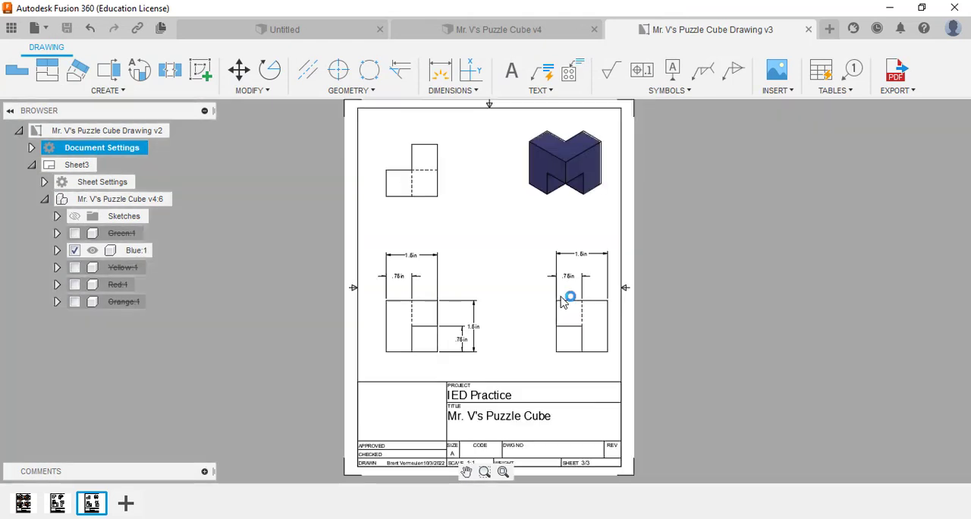
{"action": "left_click", "coordinate": [895, 69]}
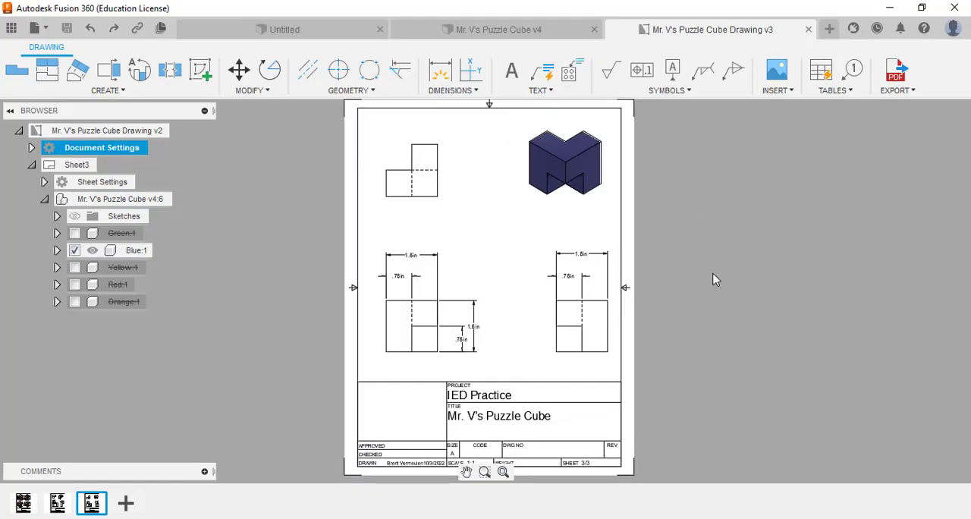
View the exported three-sheet PDF in Acrobat Pro DC showing Sheet1's coloured cube views
{"action": "left_click", "coordinate": [894, 70]}
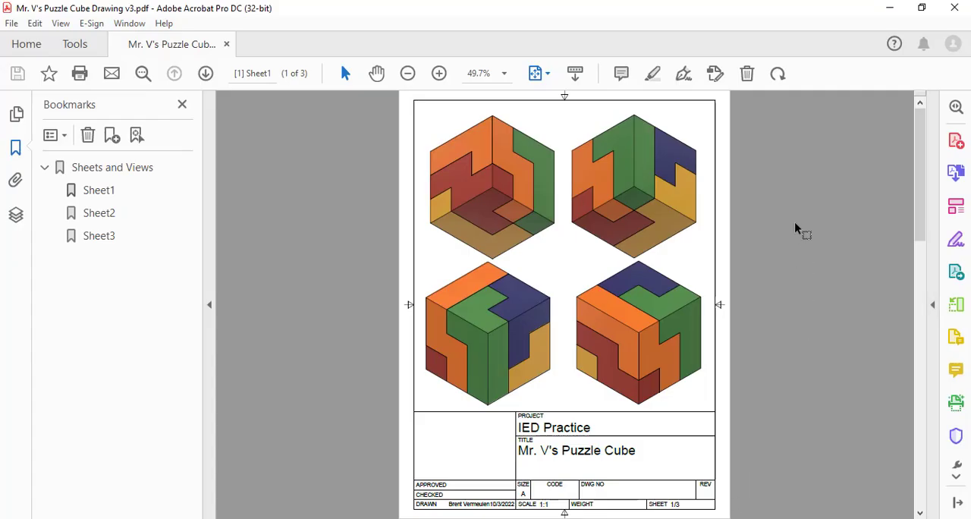
{"action": "mouse_move", "coordinate": [813, 261]}
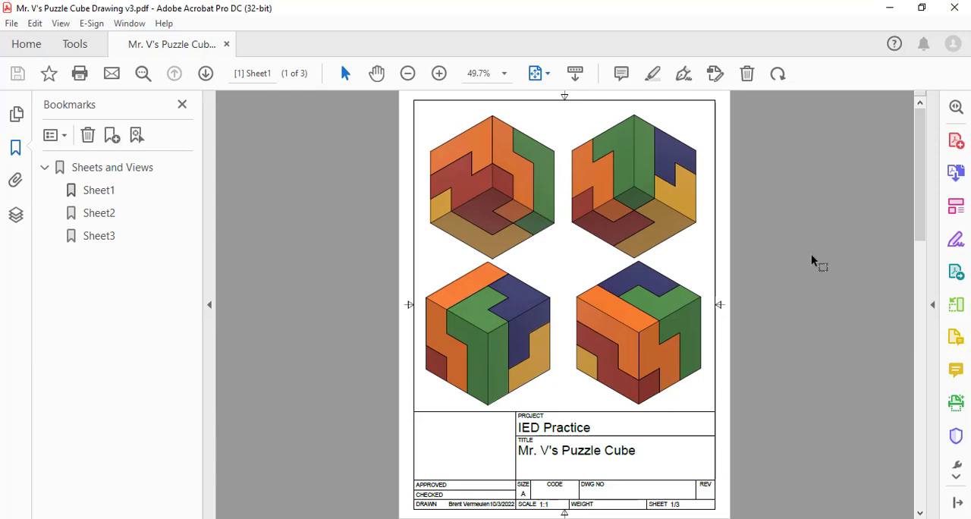
{"action": "mouse_move", "coordinate": [815, 279]}
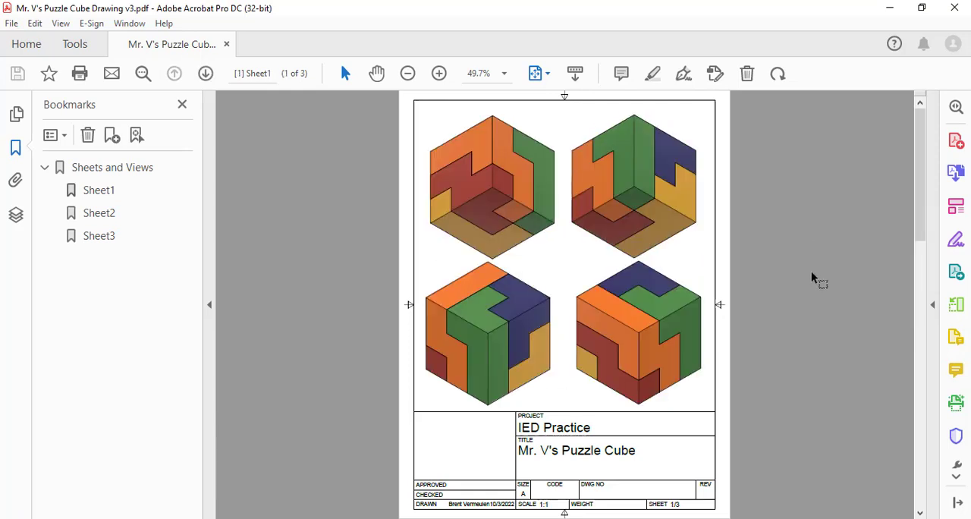
{"action": "mouse_move", "coordinate": [824, 276]}
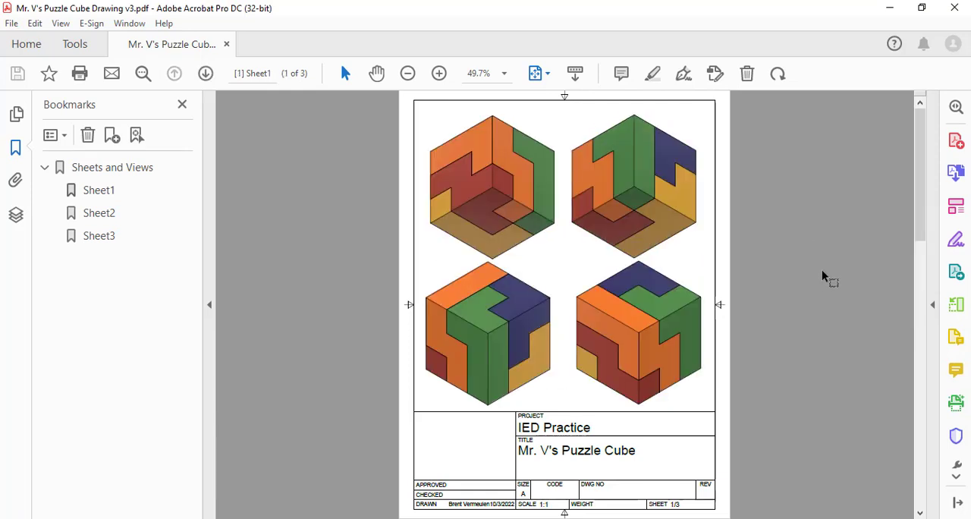